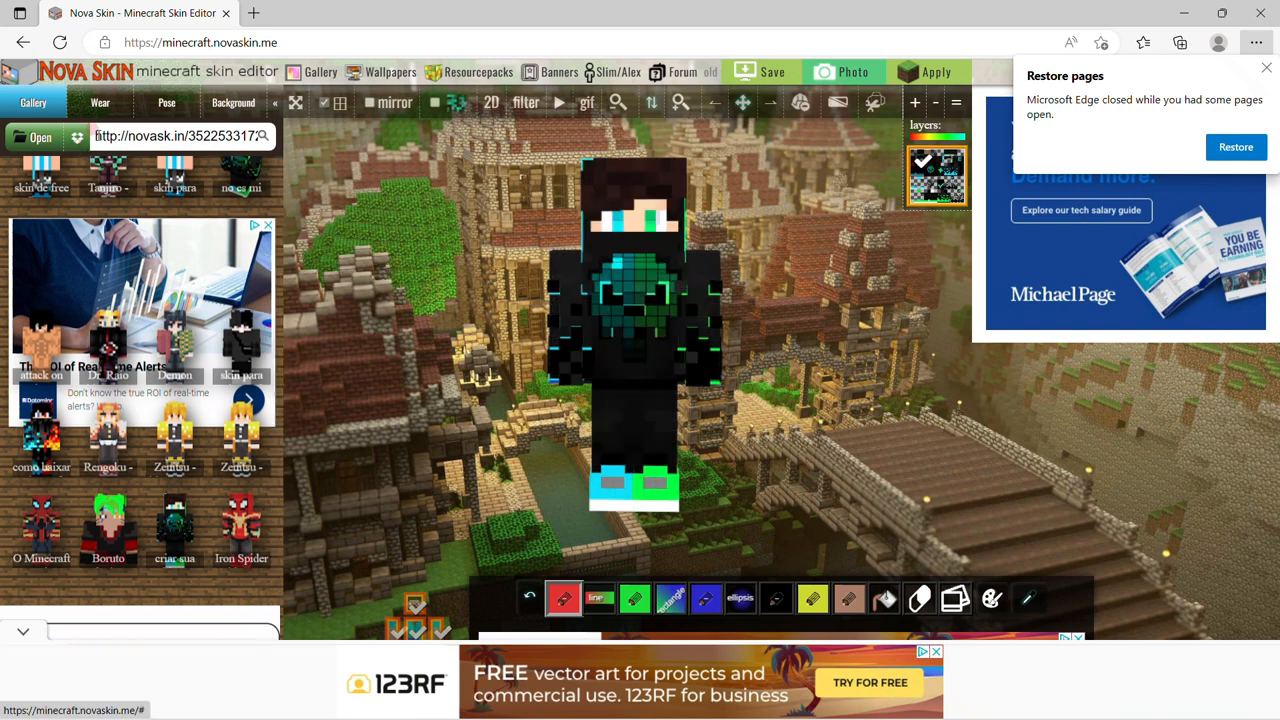
Clear the skin search box and open the Pose controls for the hooded skin.
click(177, 137)
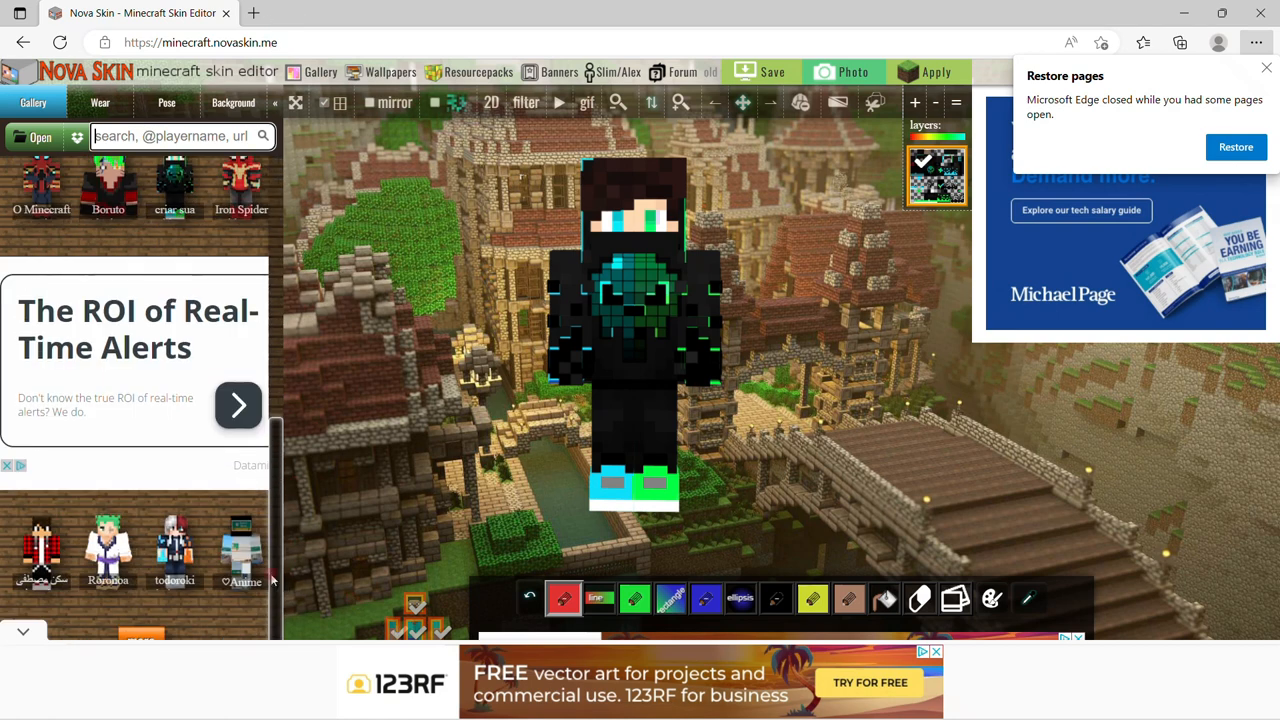
scroll(down, 3)
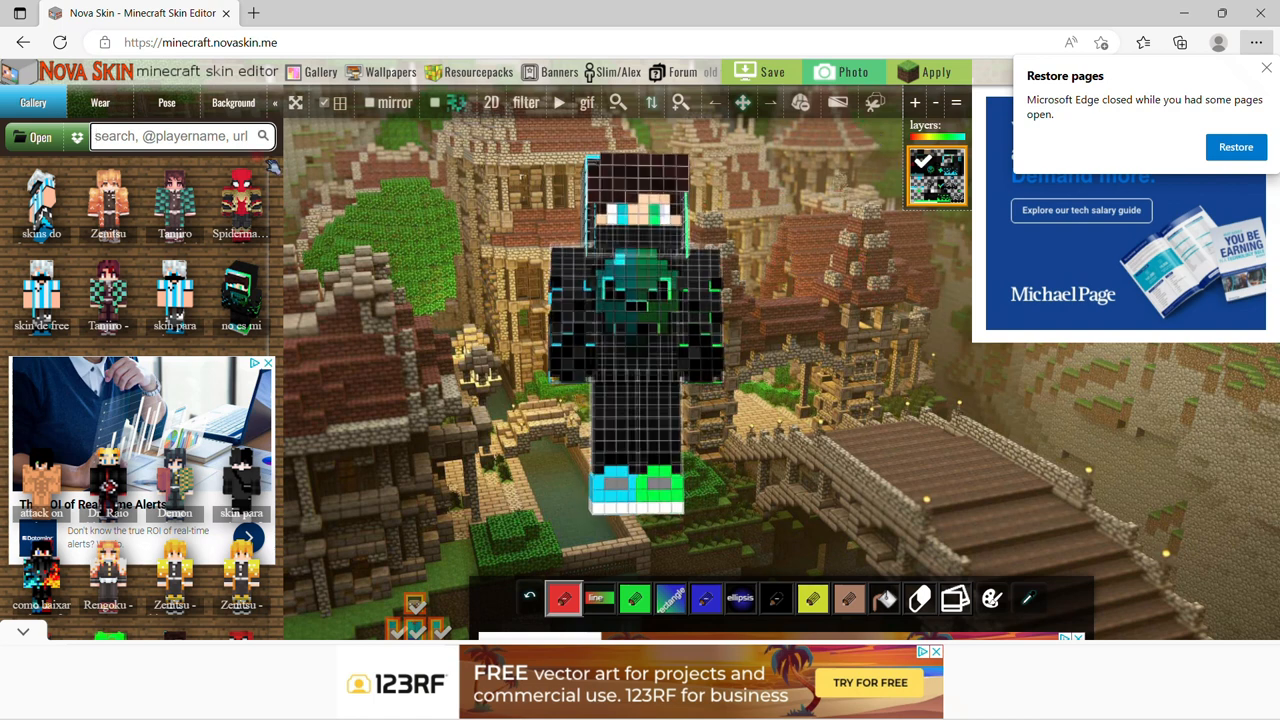
click(166, 102)
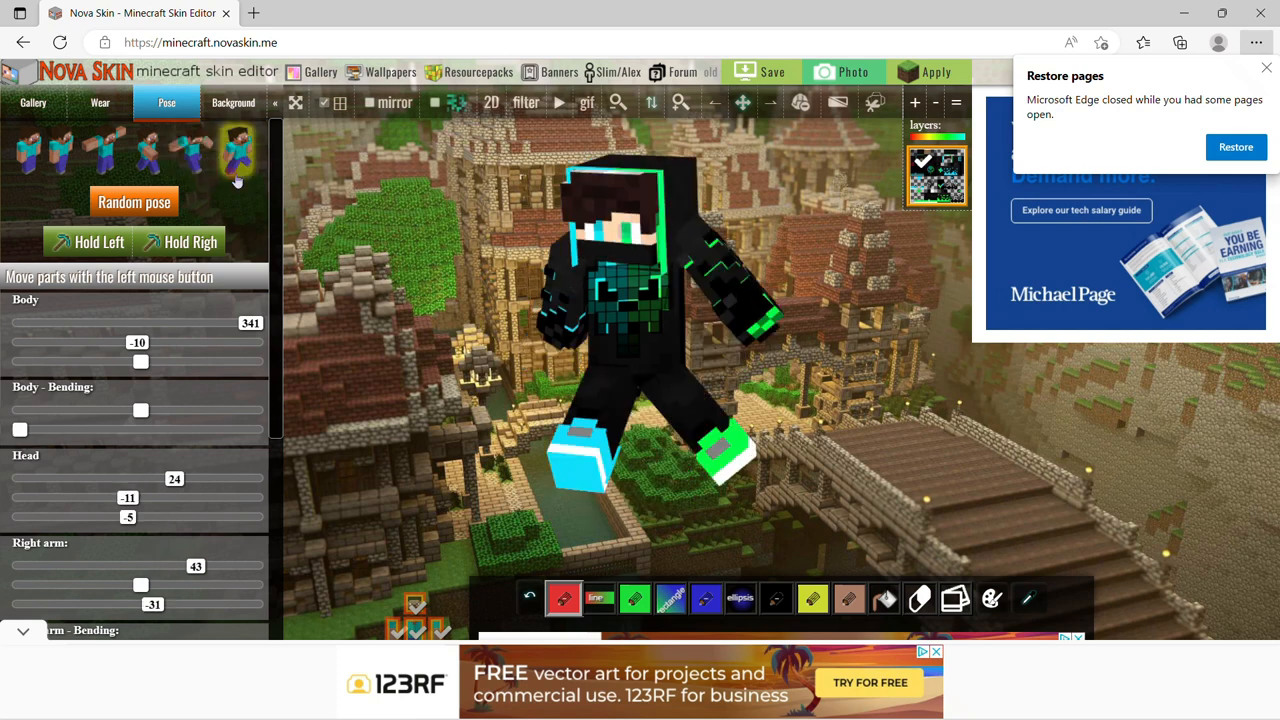
Apply a preset pose and drag the skin's arms outward.
click(92, 150)
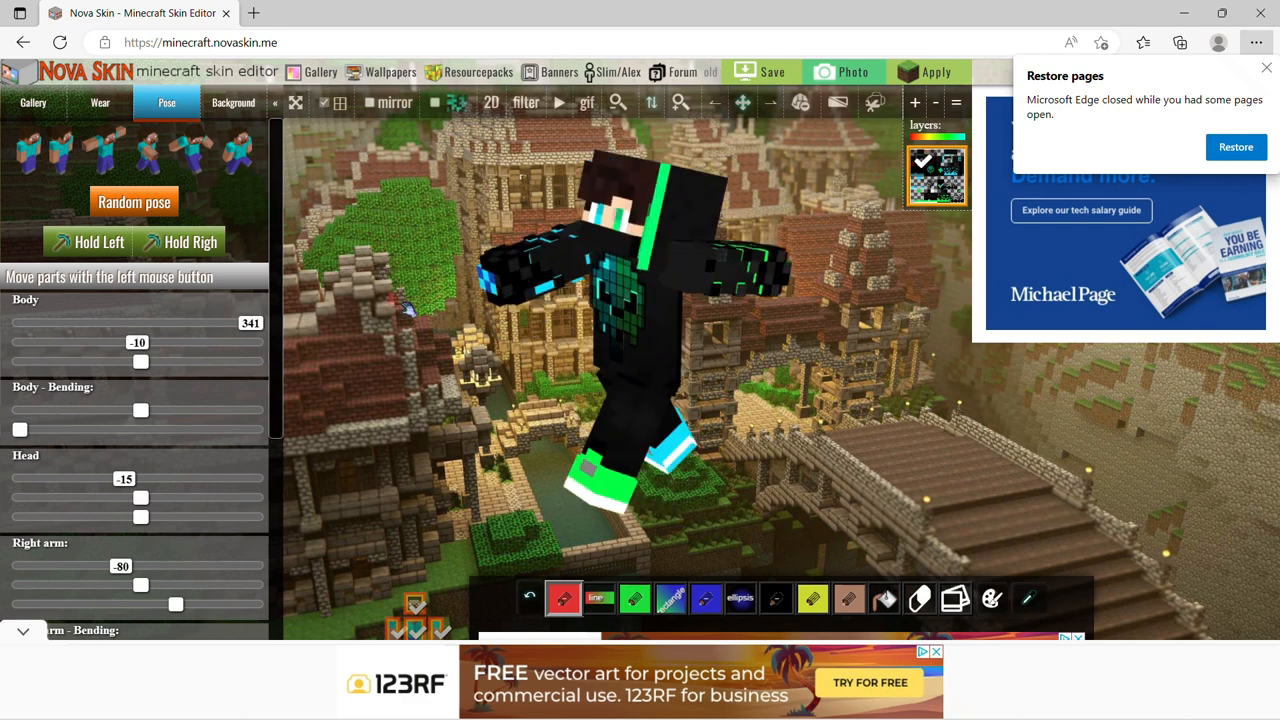
drag(140, 361, 128, 361)
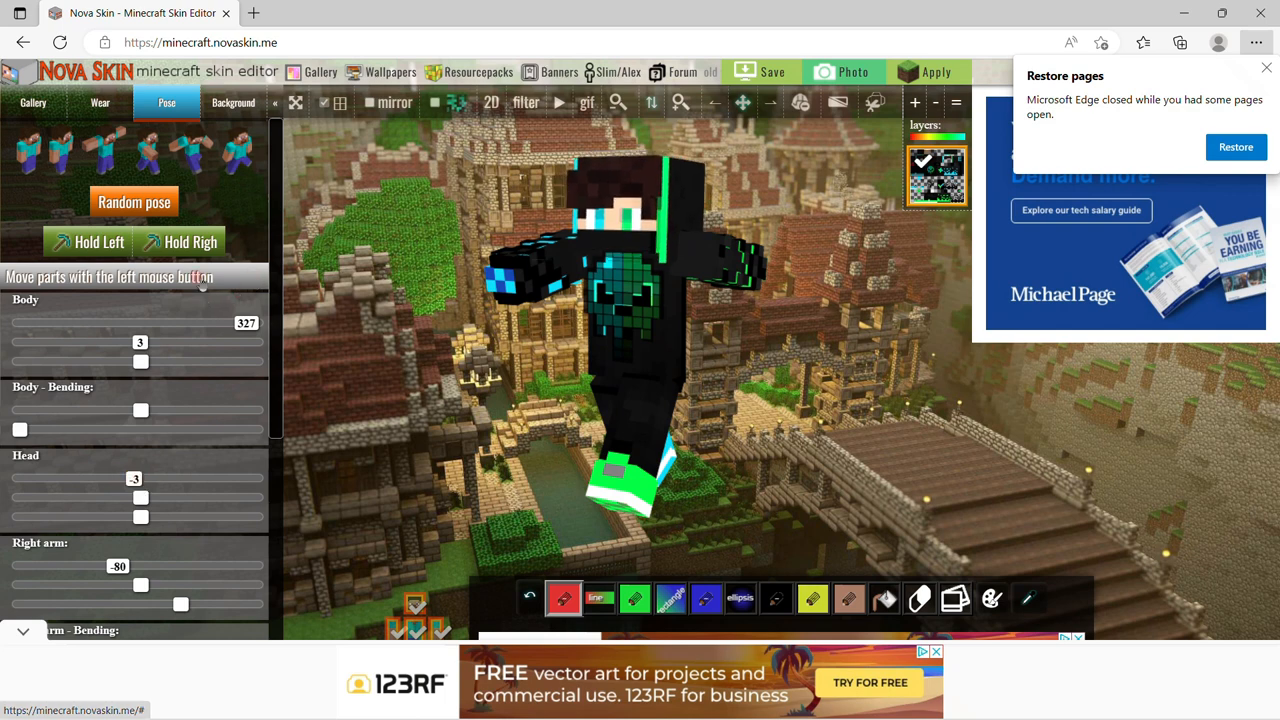
mouse_move(98, 242)
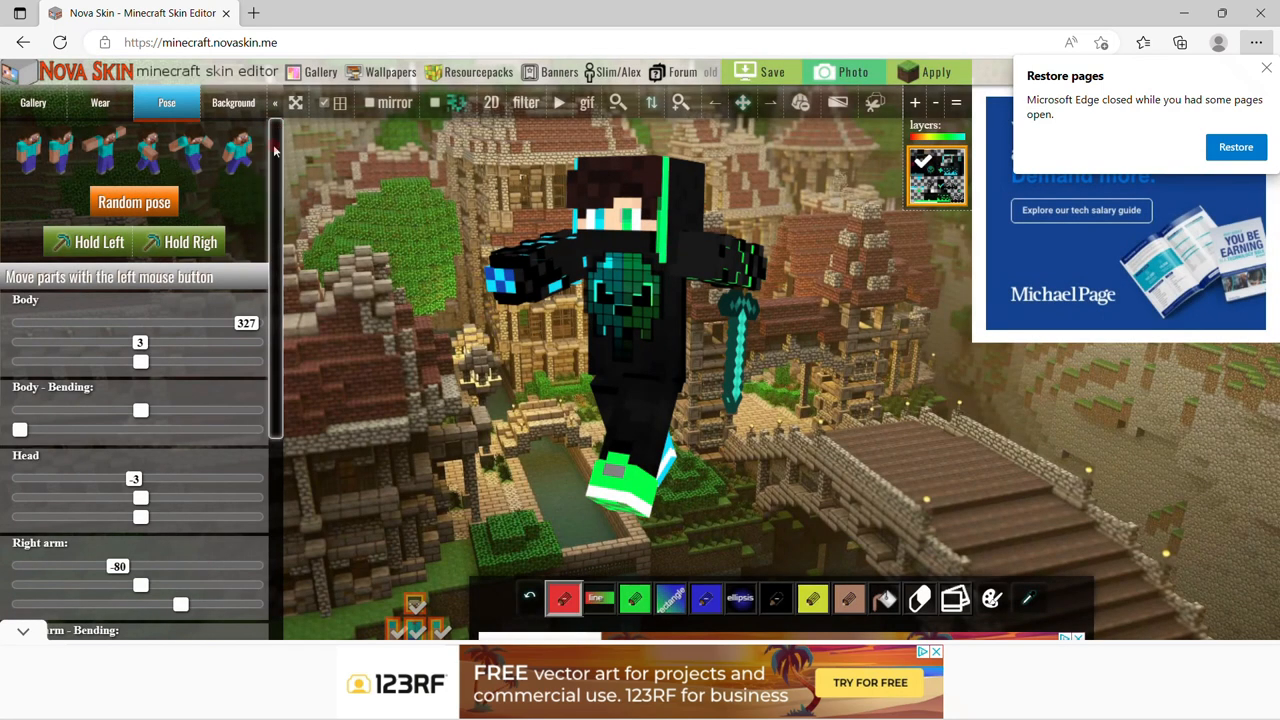
mouse_move(190, 242)
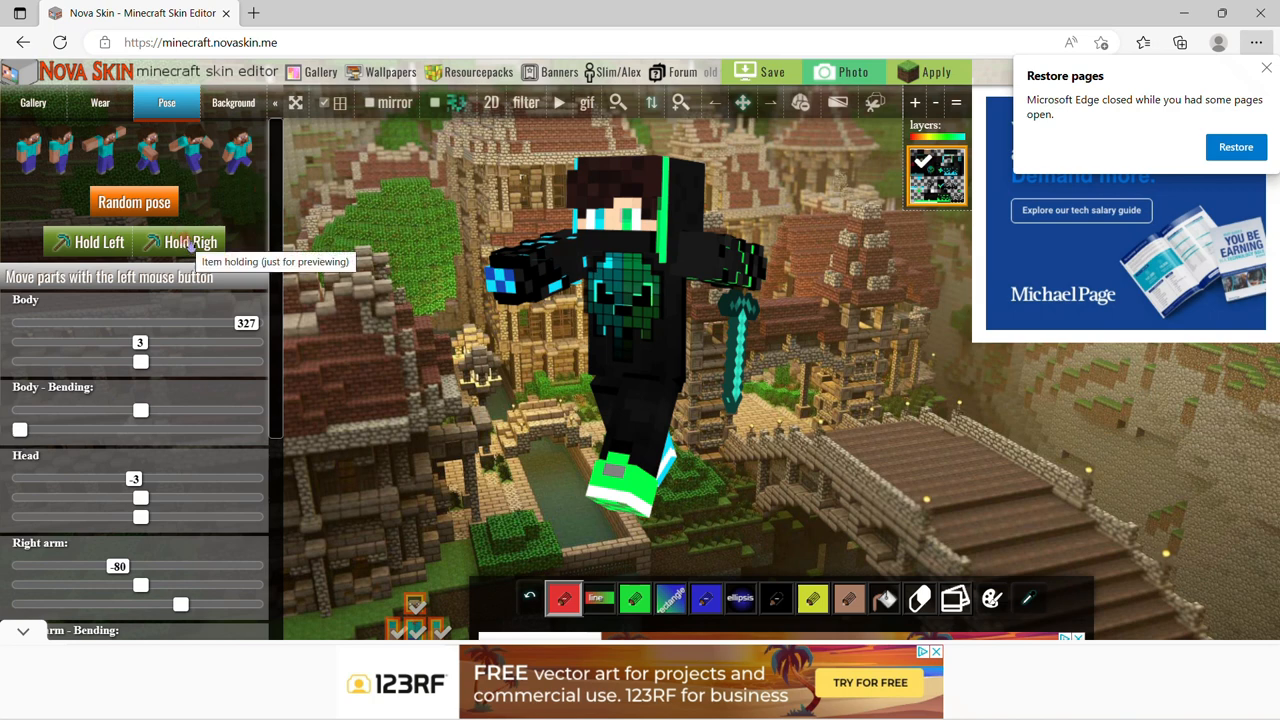
mouse_move(184, 213)
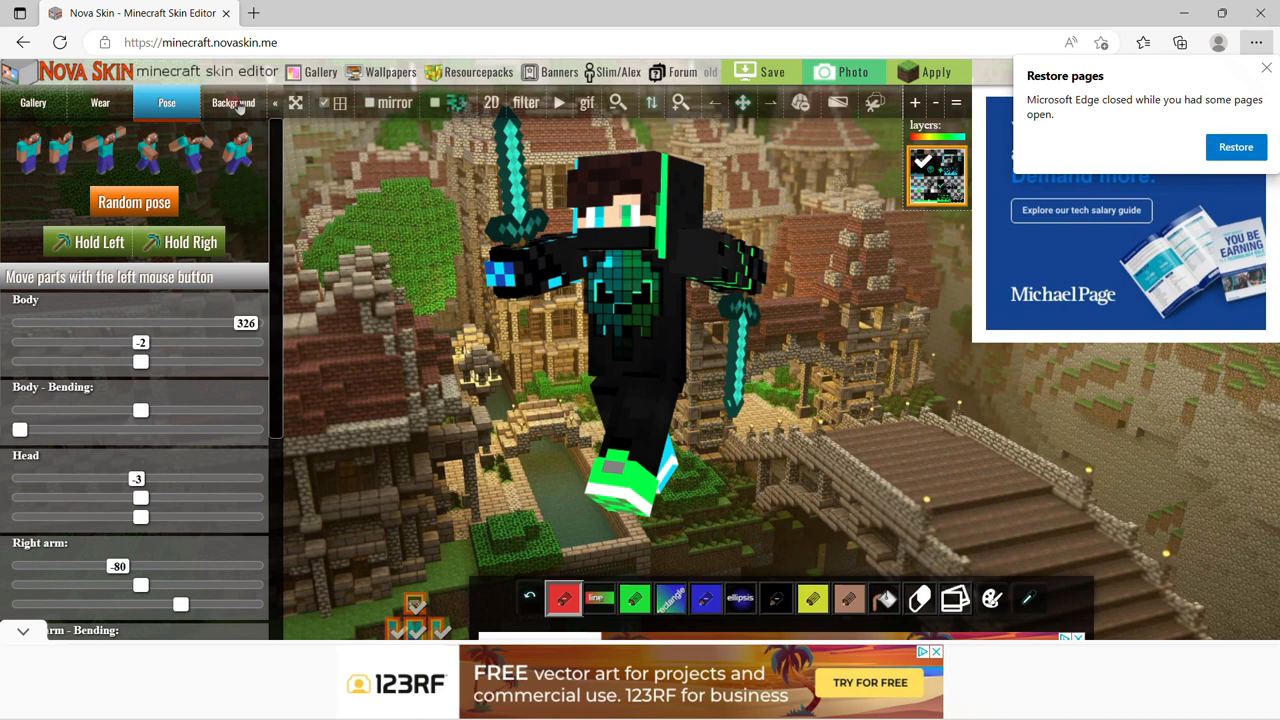
mouse_move(124, 378)
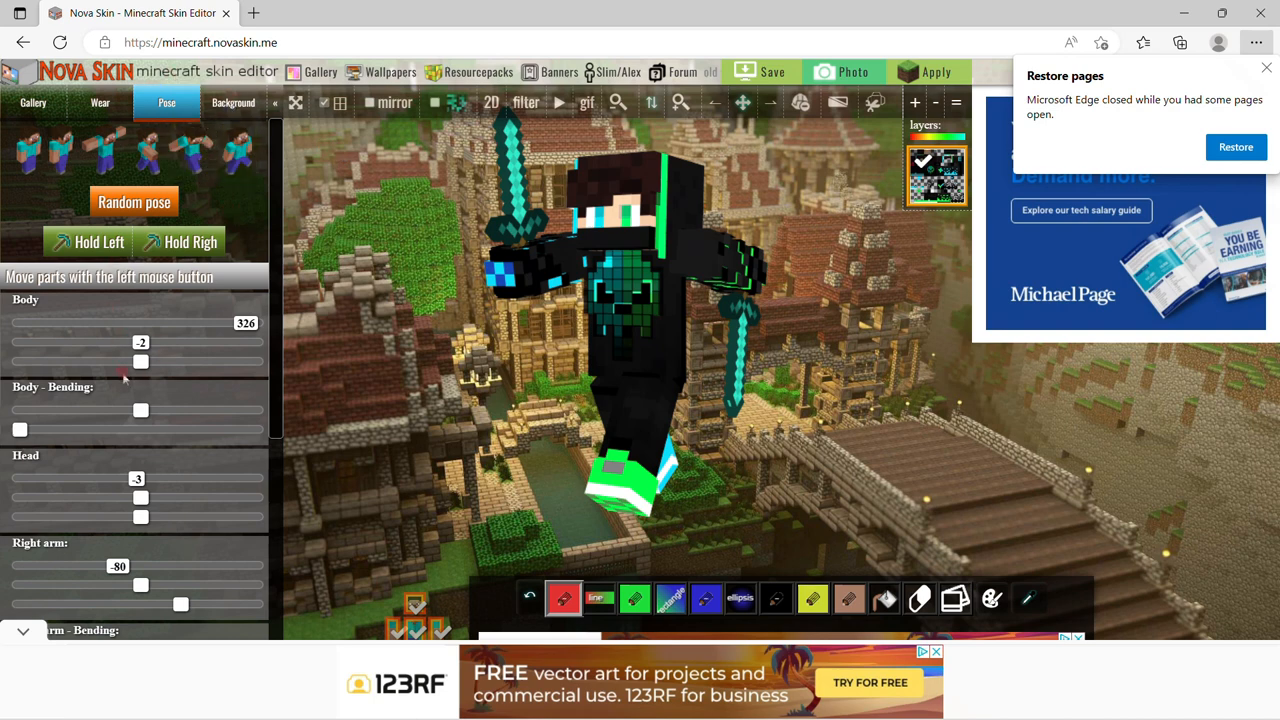
mouse_move(253, 181)
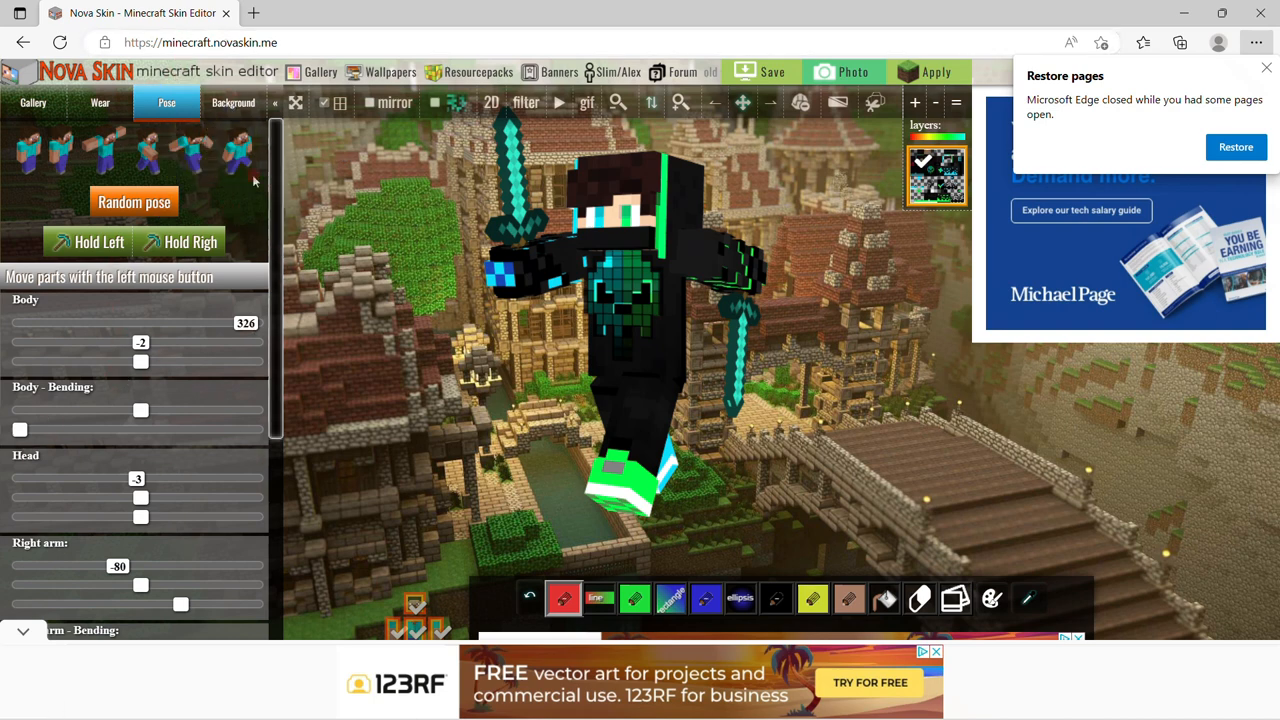
Choose the canyon scene background and rotate the skin to face the viewer.
click(233, 102)
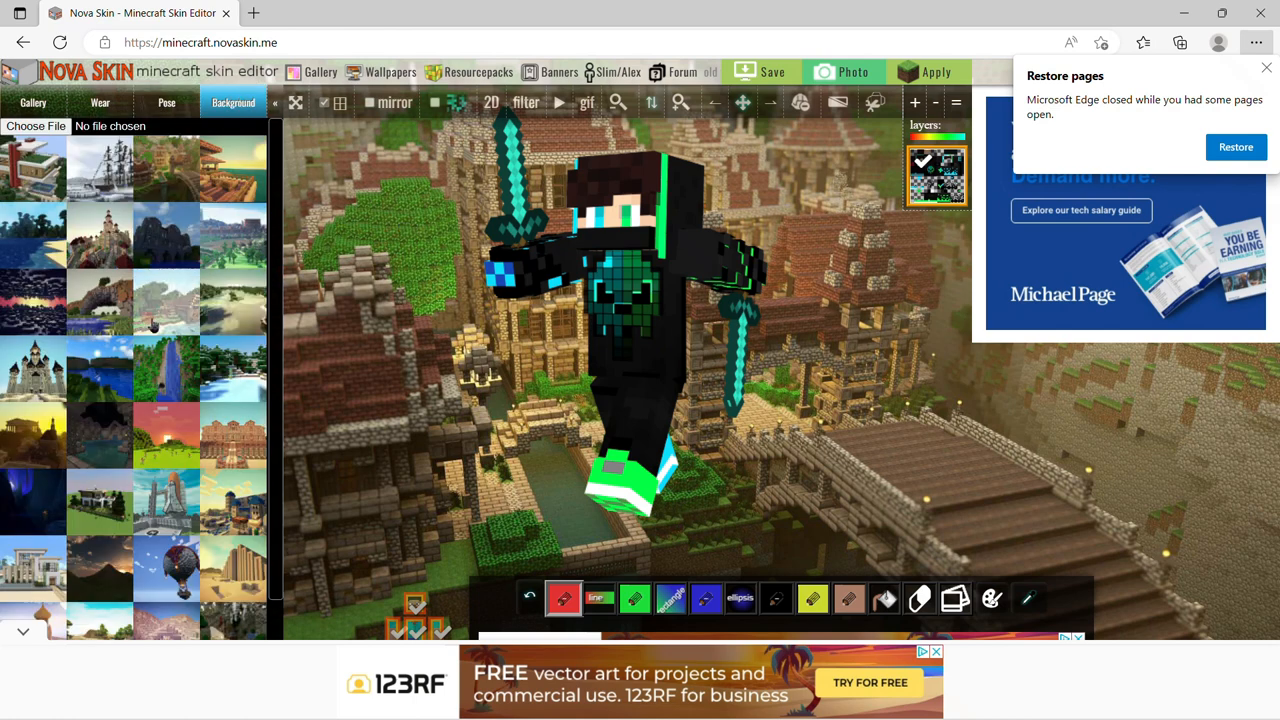
scroll(down, 3)
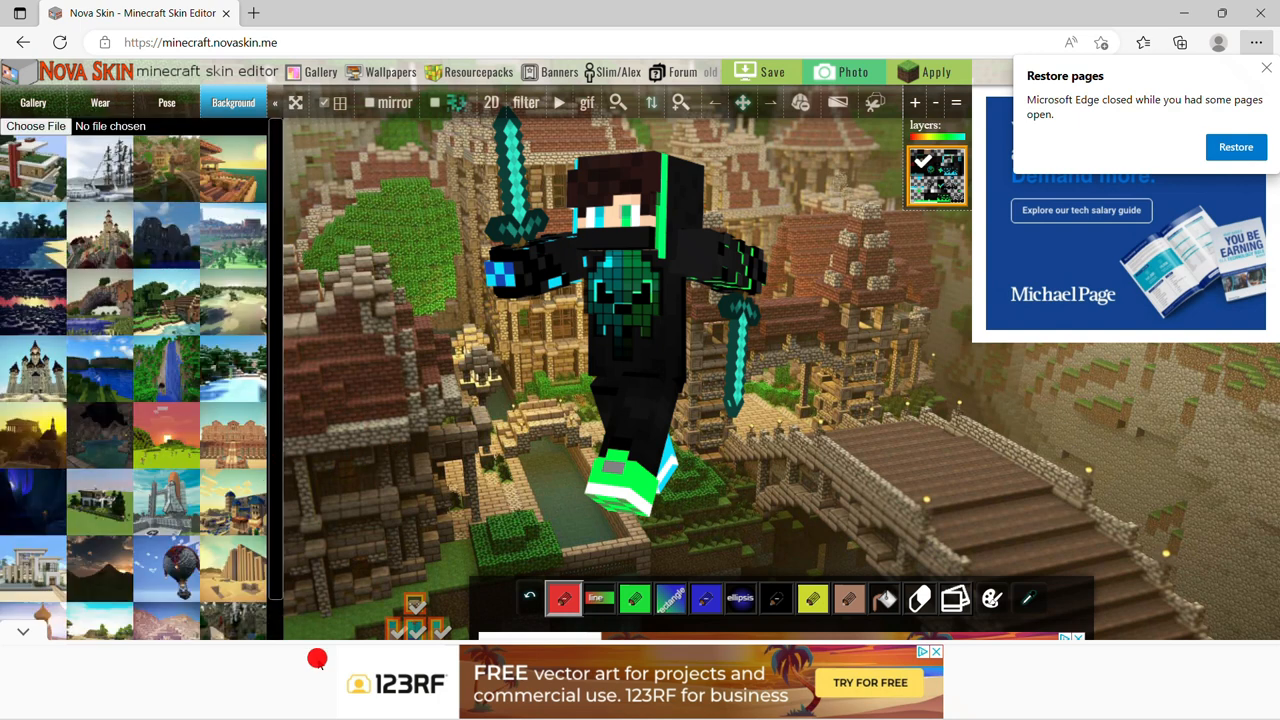
scroll(down, 3)
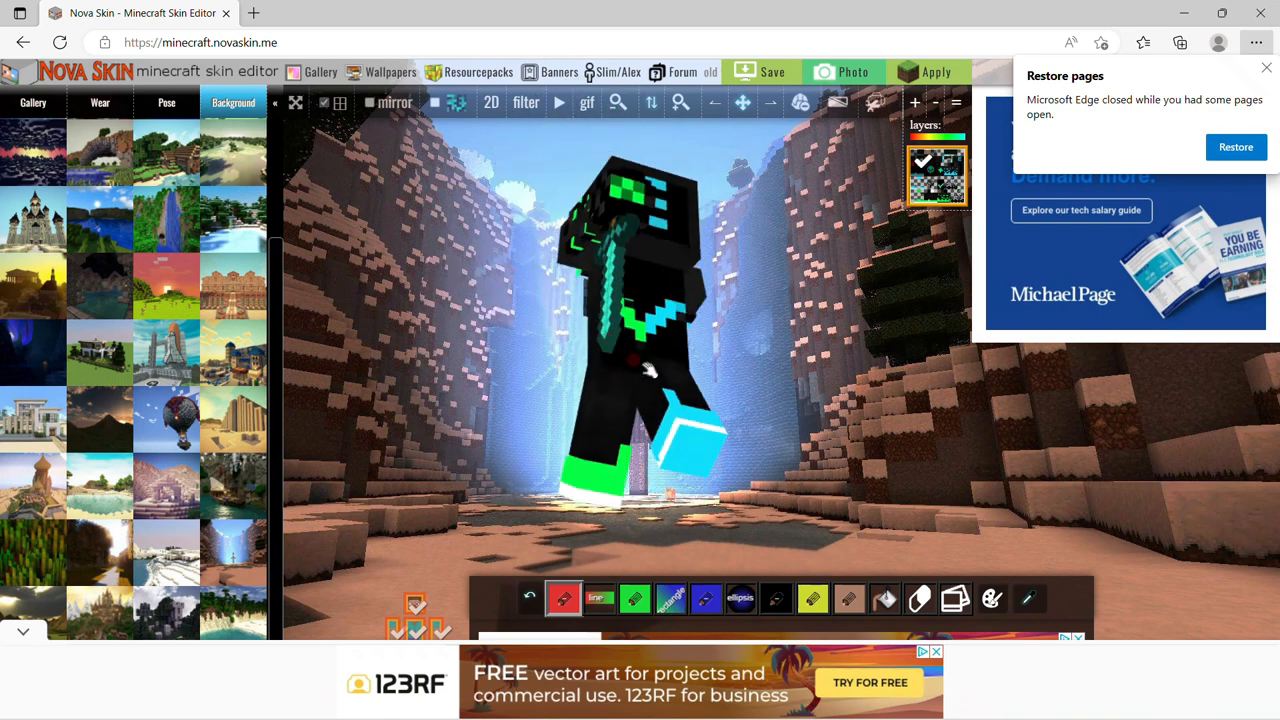
drag(650, 370, 790, 420)
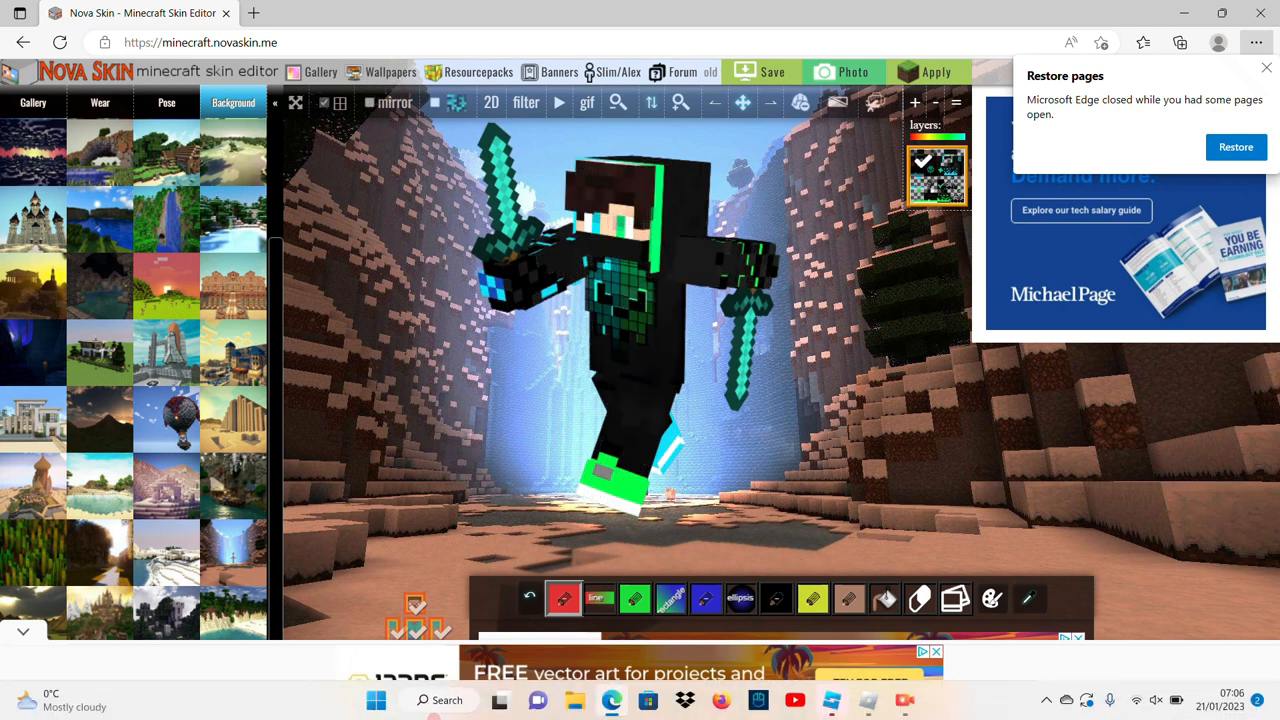
Search the Start menu for 'thumbnail' and launch Thumbnail Maker & Banner Maker.
click(375, 700)
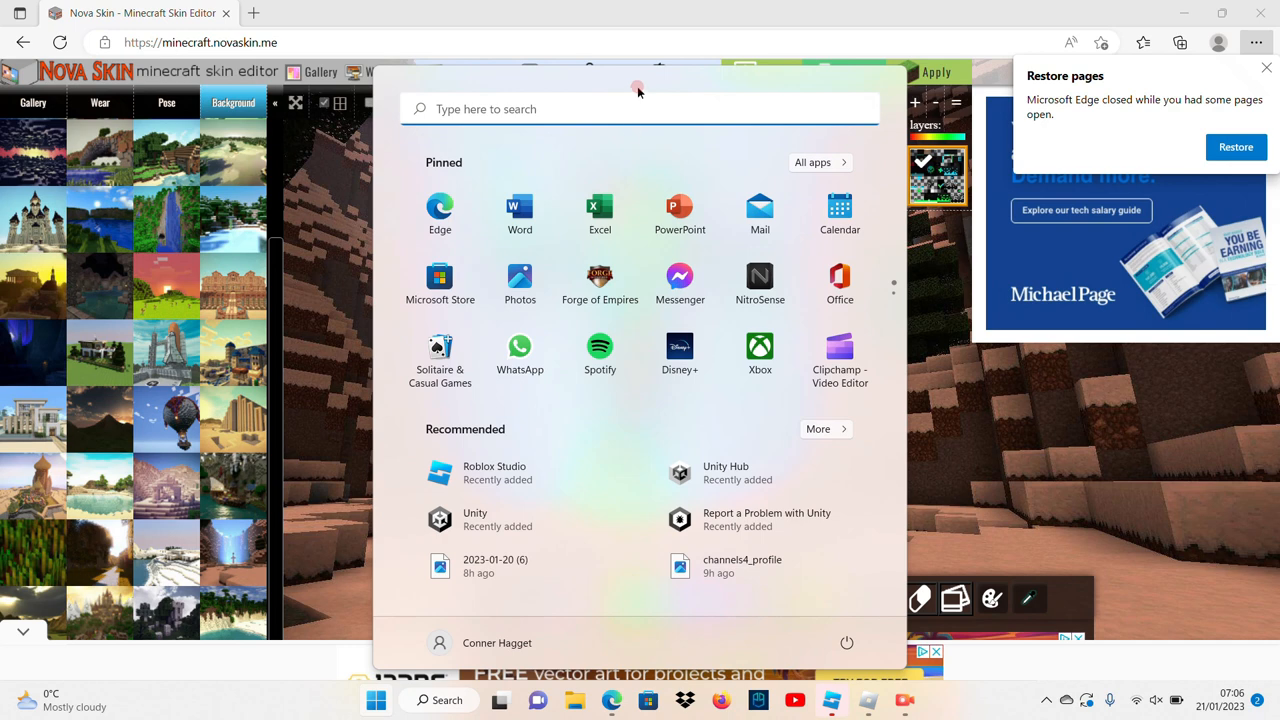
click(637, 108)
text(thu)
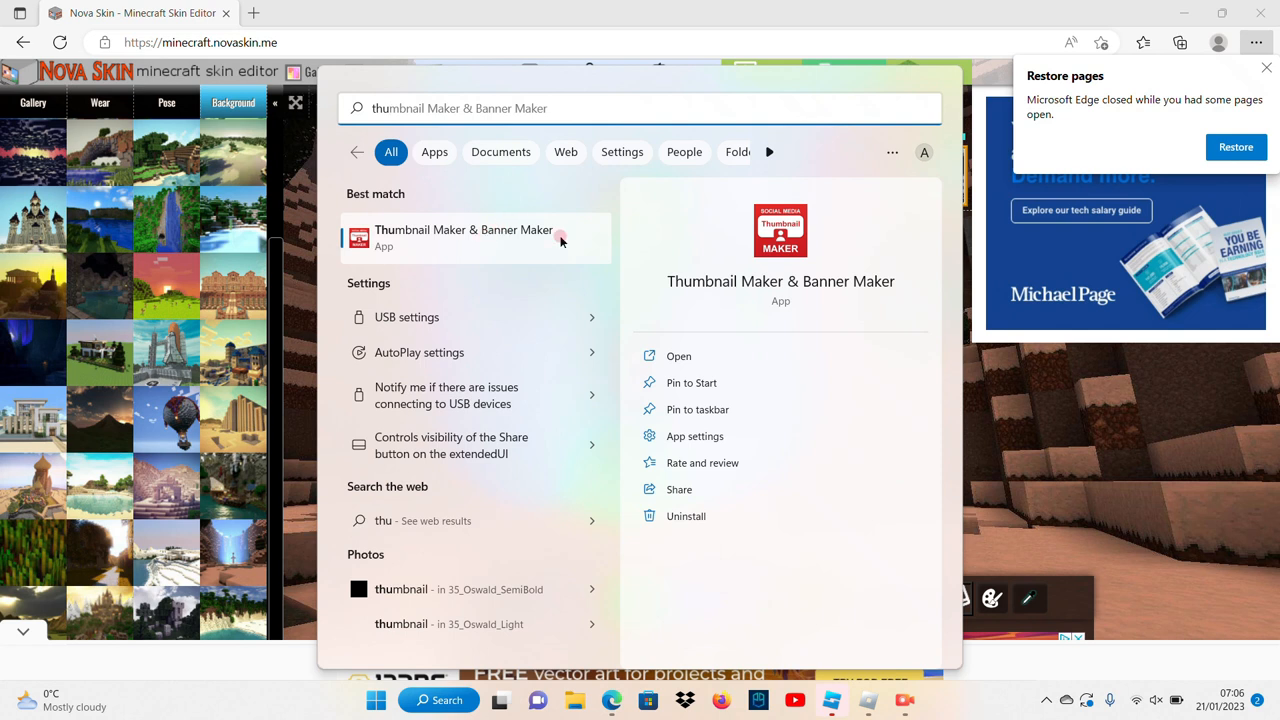
mouse_move(427, 238)
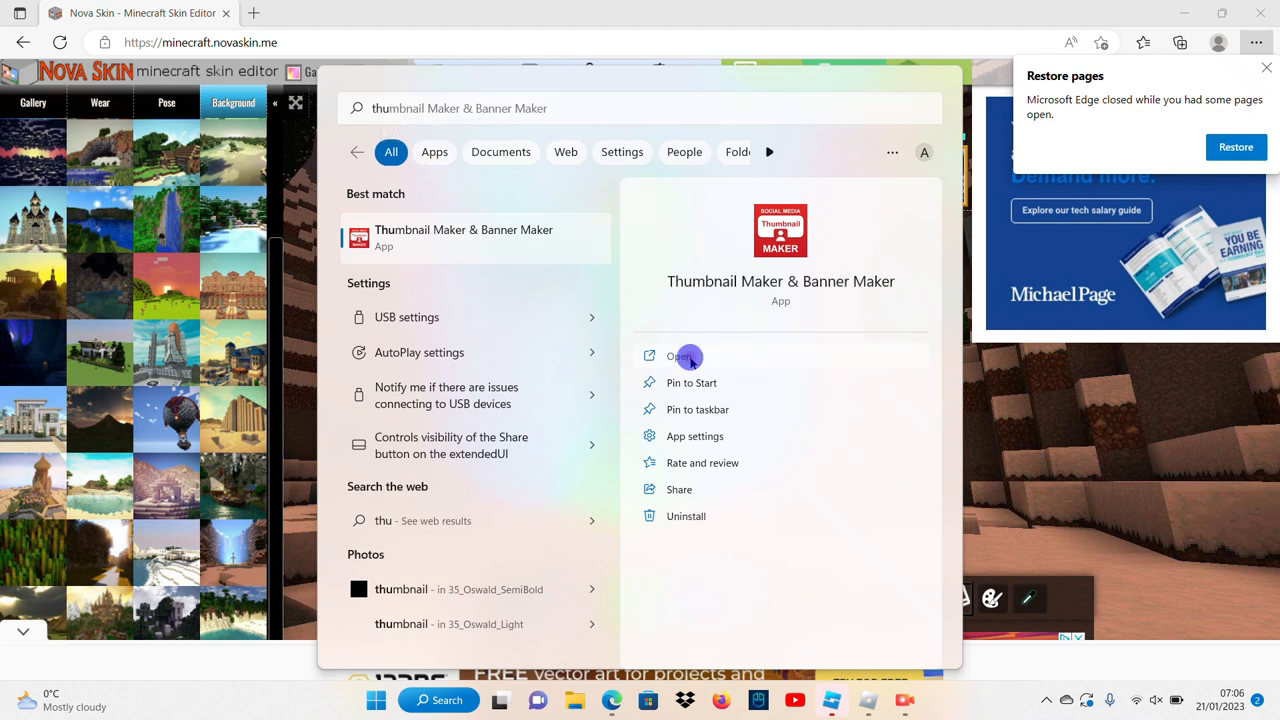
click(688, 356)
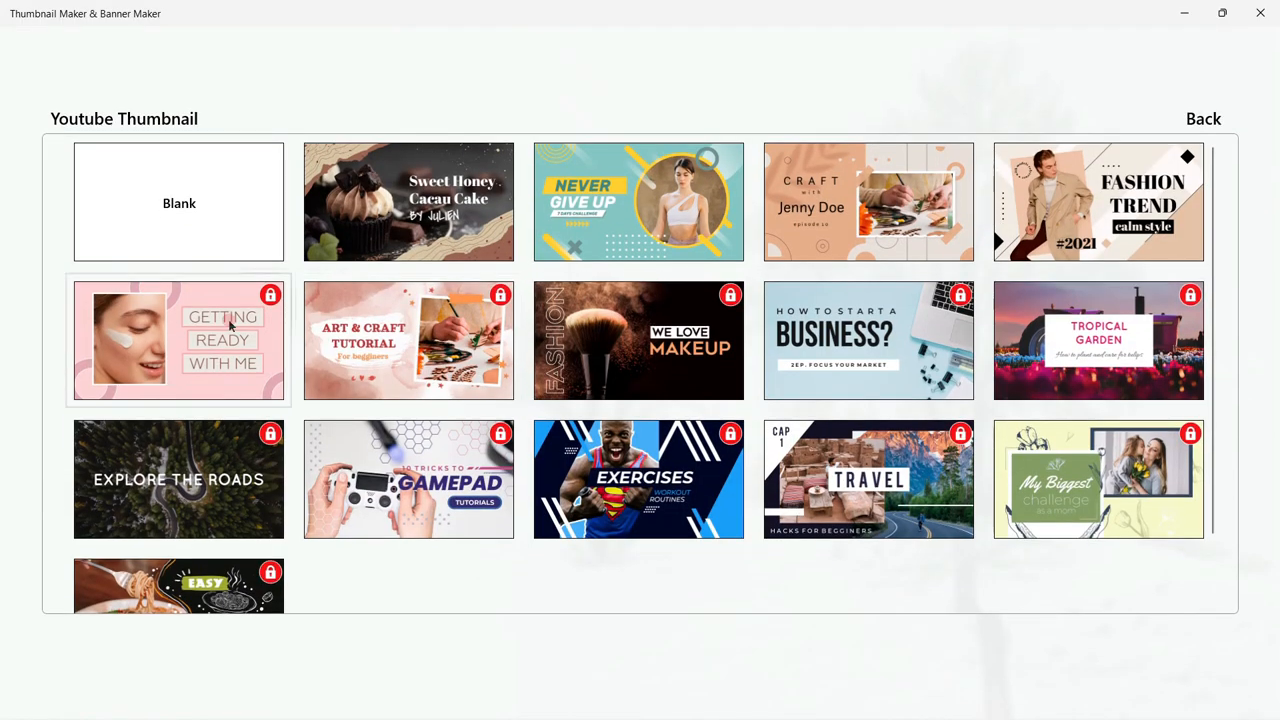
Start a blank YouTube thumbnail and add the 2023-01-21 (1) screenshot from Screenshots.
click(178, 202)
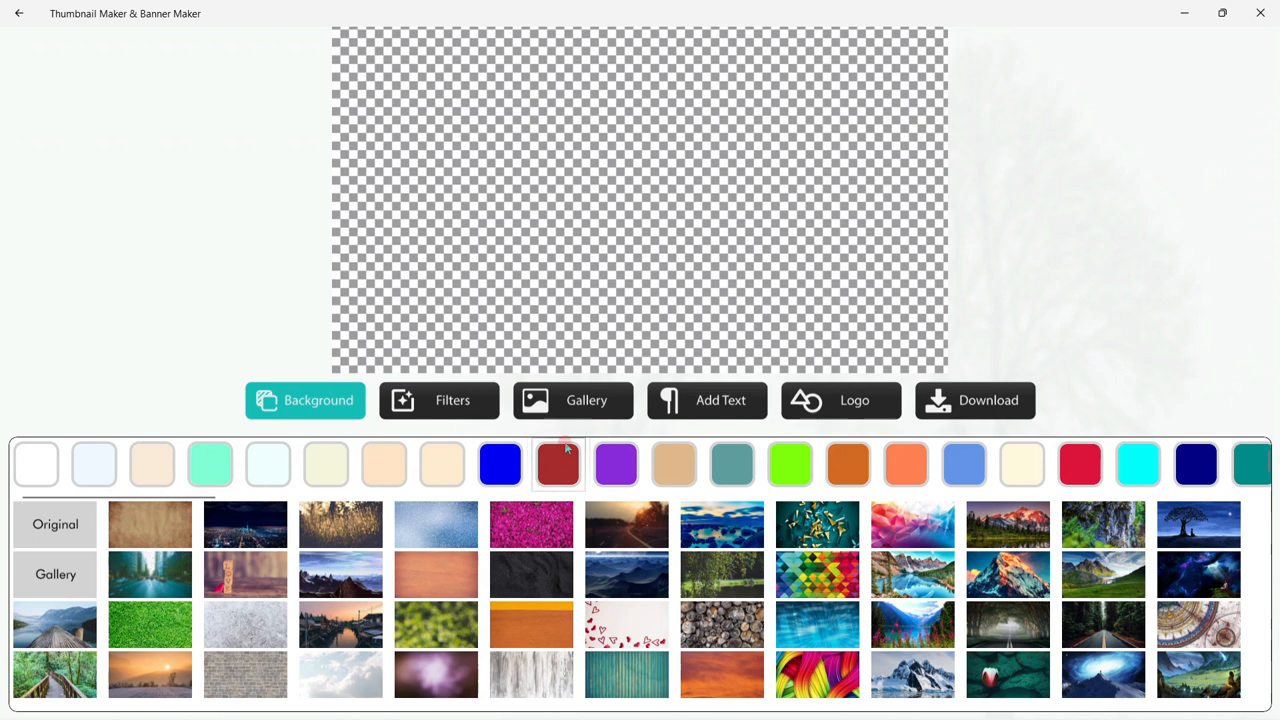
click(572, 400)
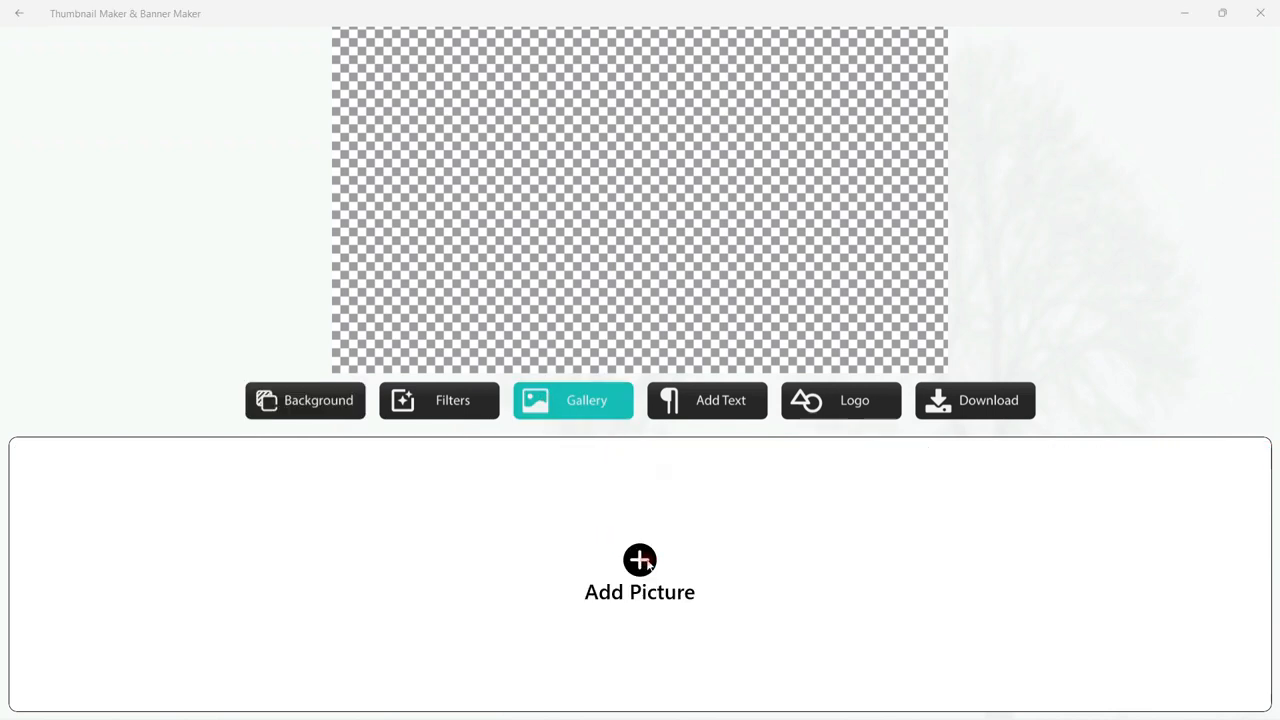
click(639, 560)
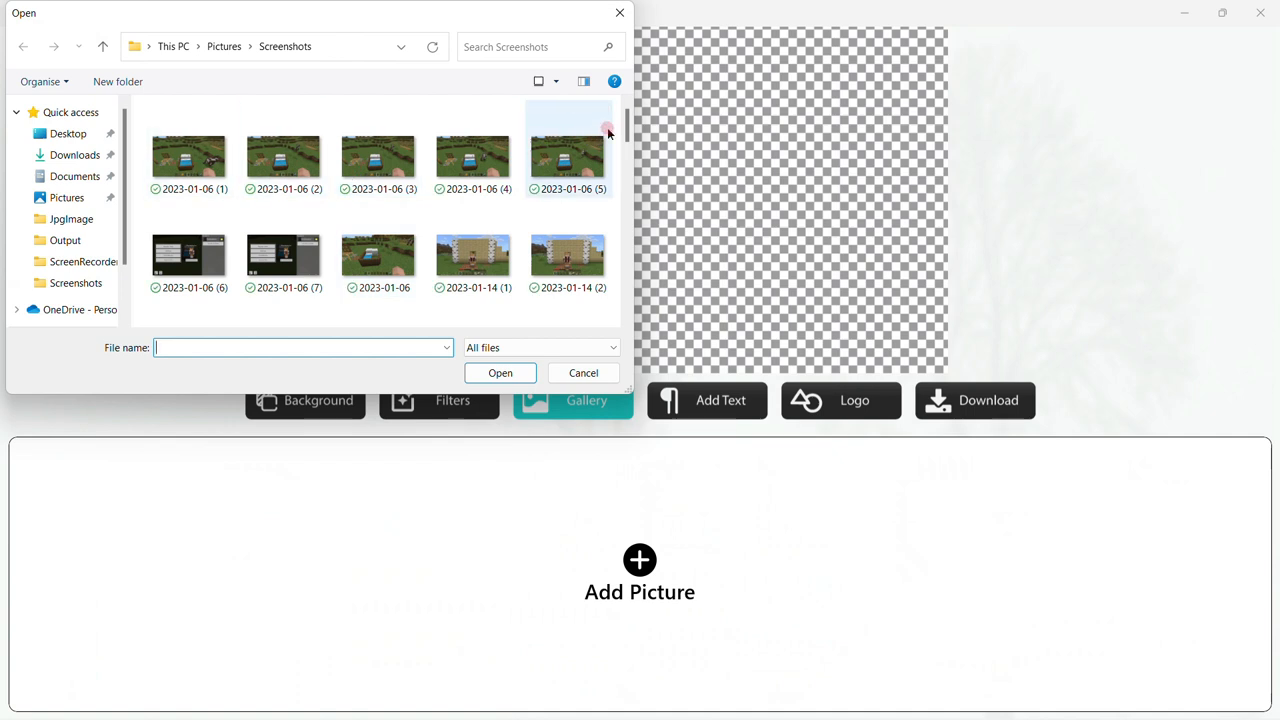
scroll(down, 3)
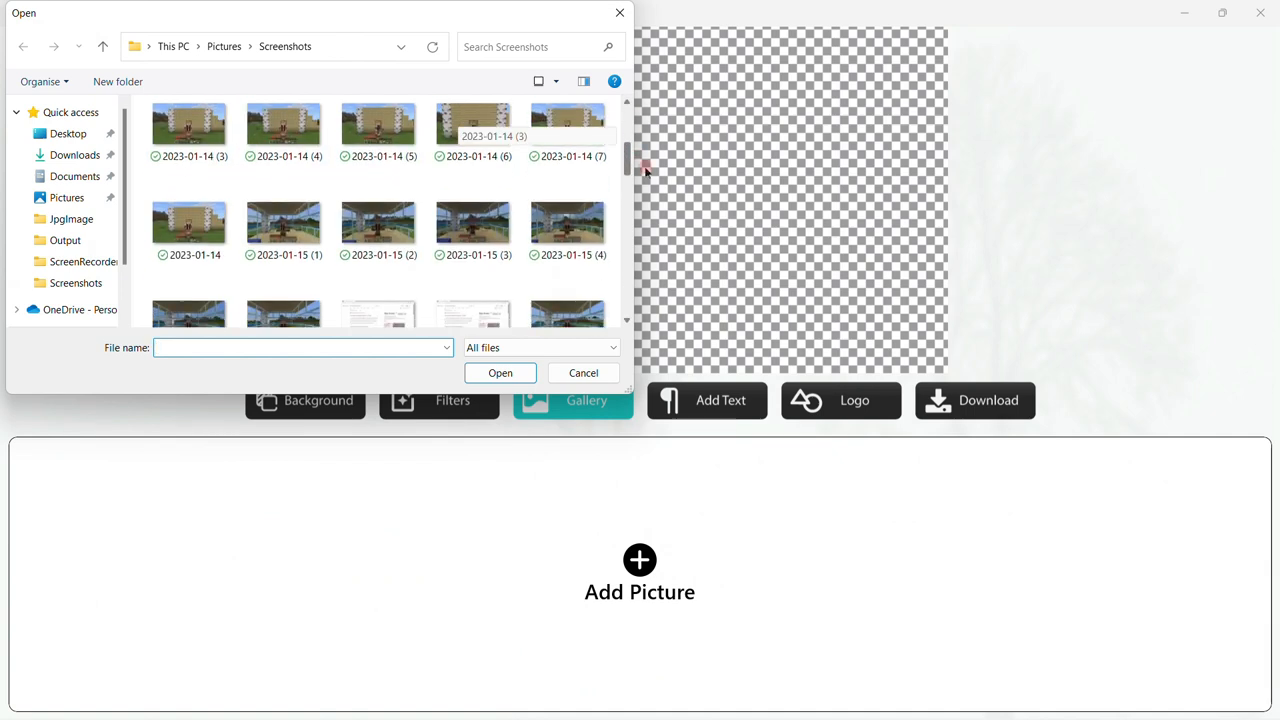
scroll(down, 3)
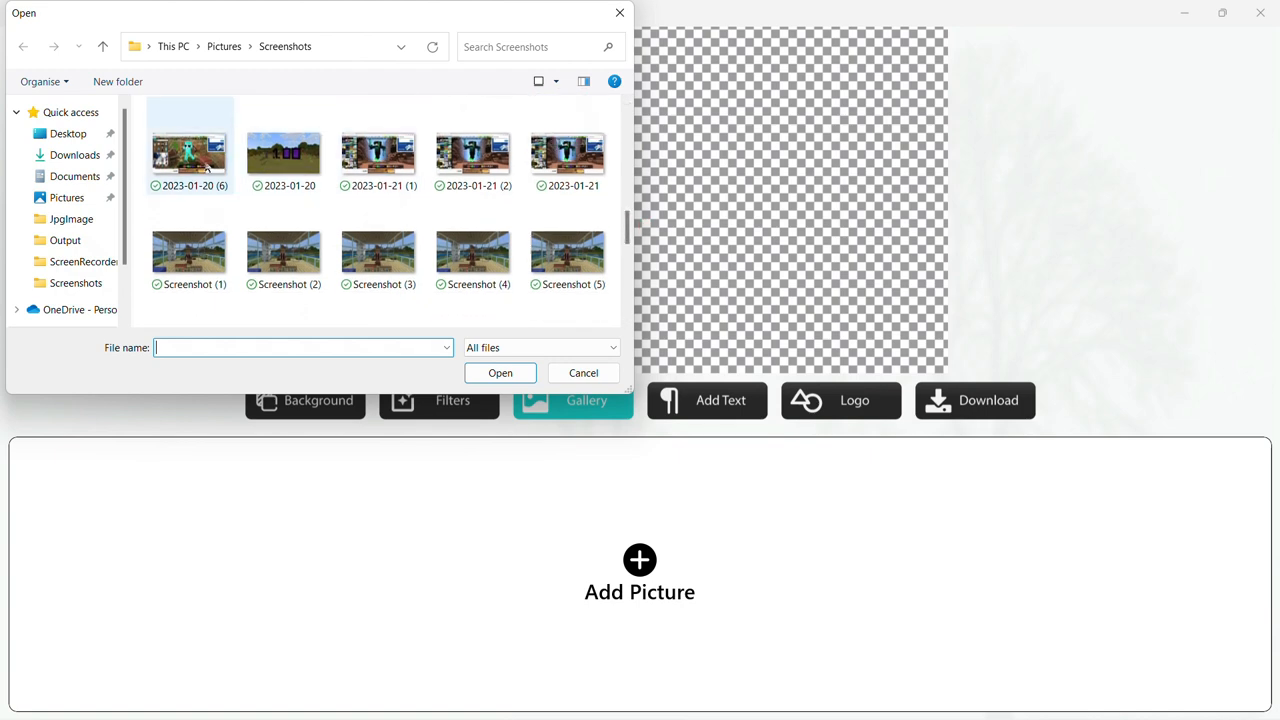
click(189, 150)
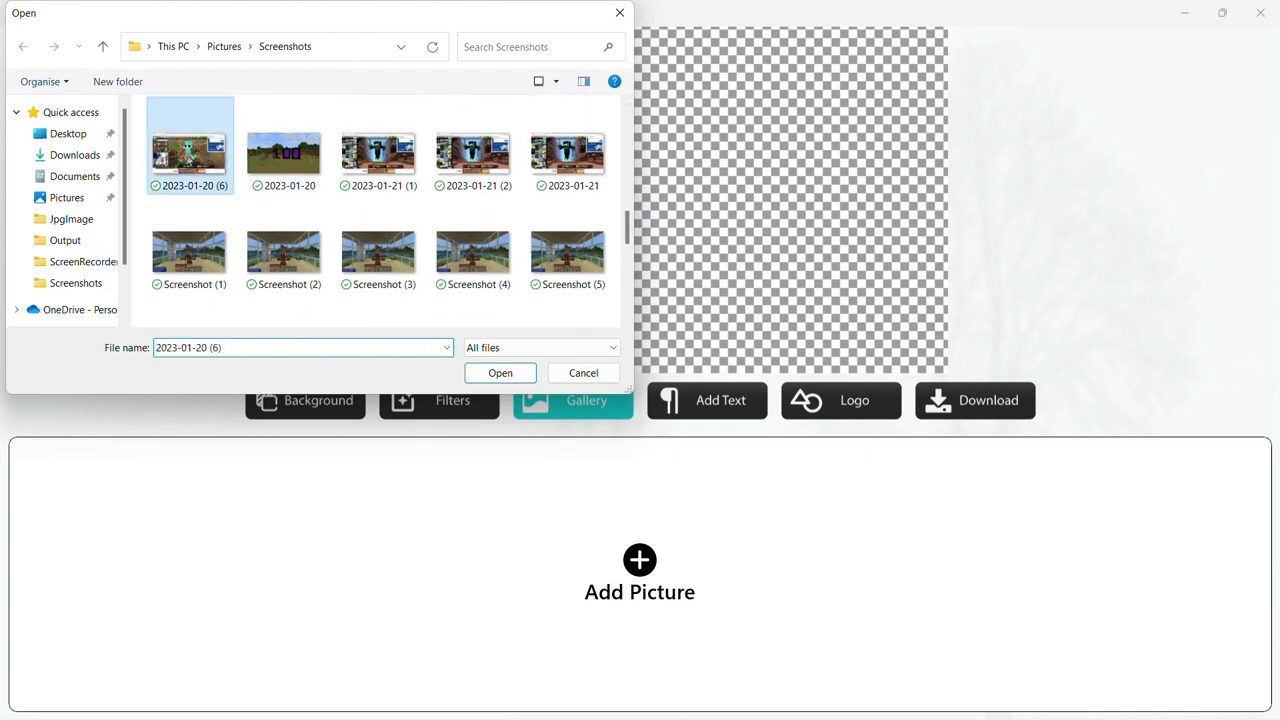
click(378, 150)
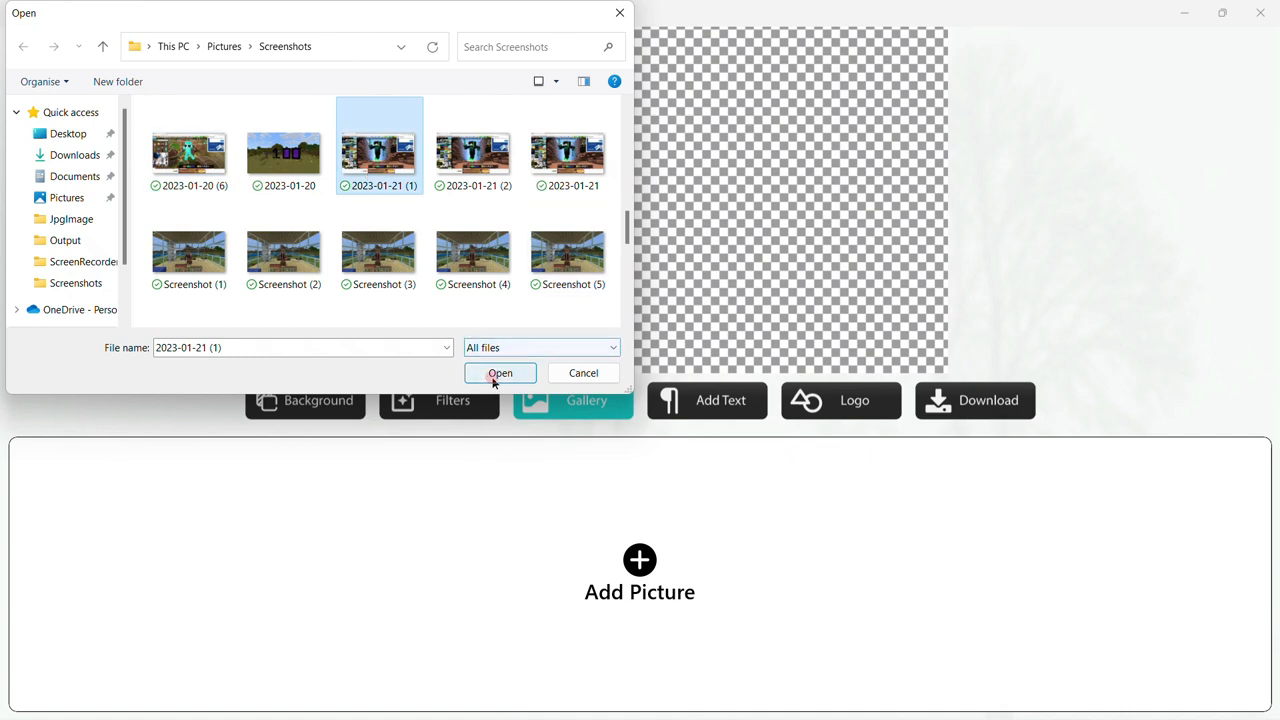
click(500, 373)
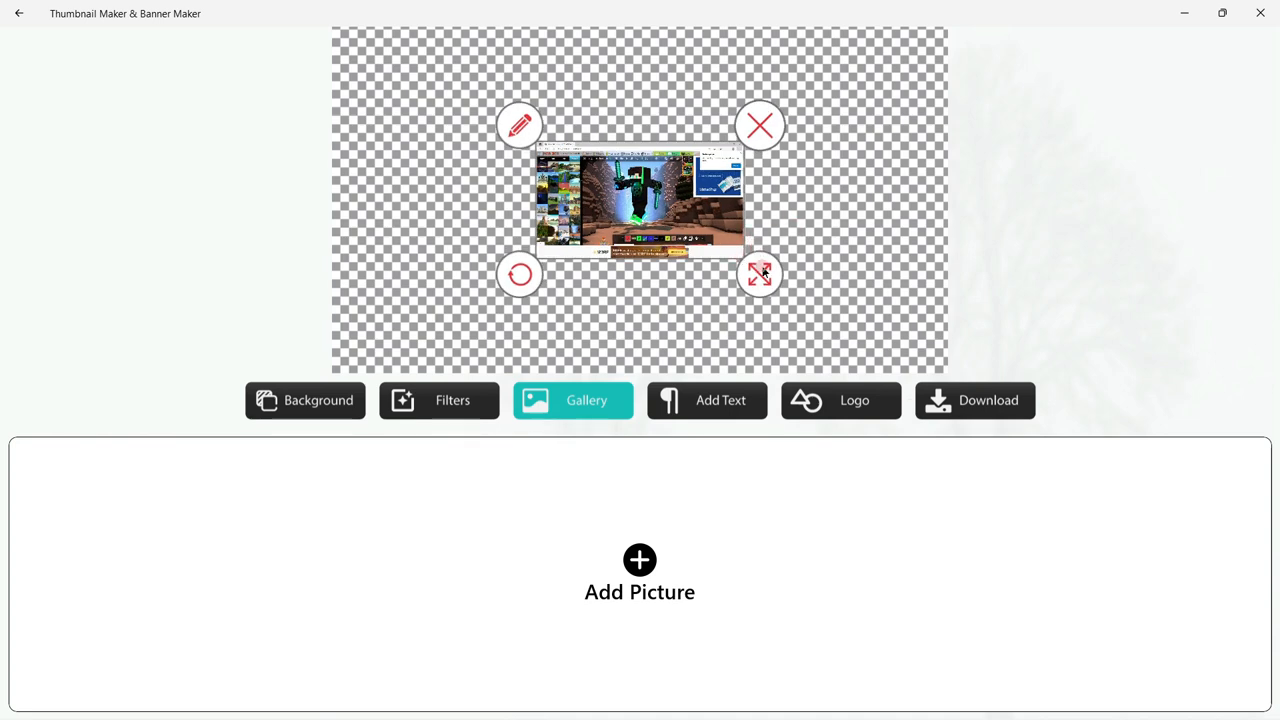
Drag the screenshot's resize handle outward until it covers the canvas edge to edge.
drag(760, 275, 810, 305)
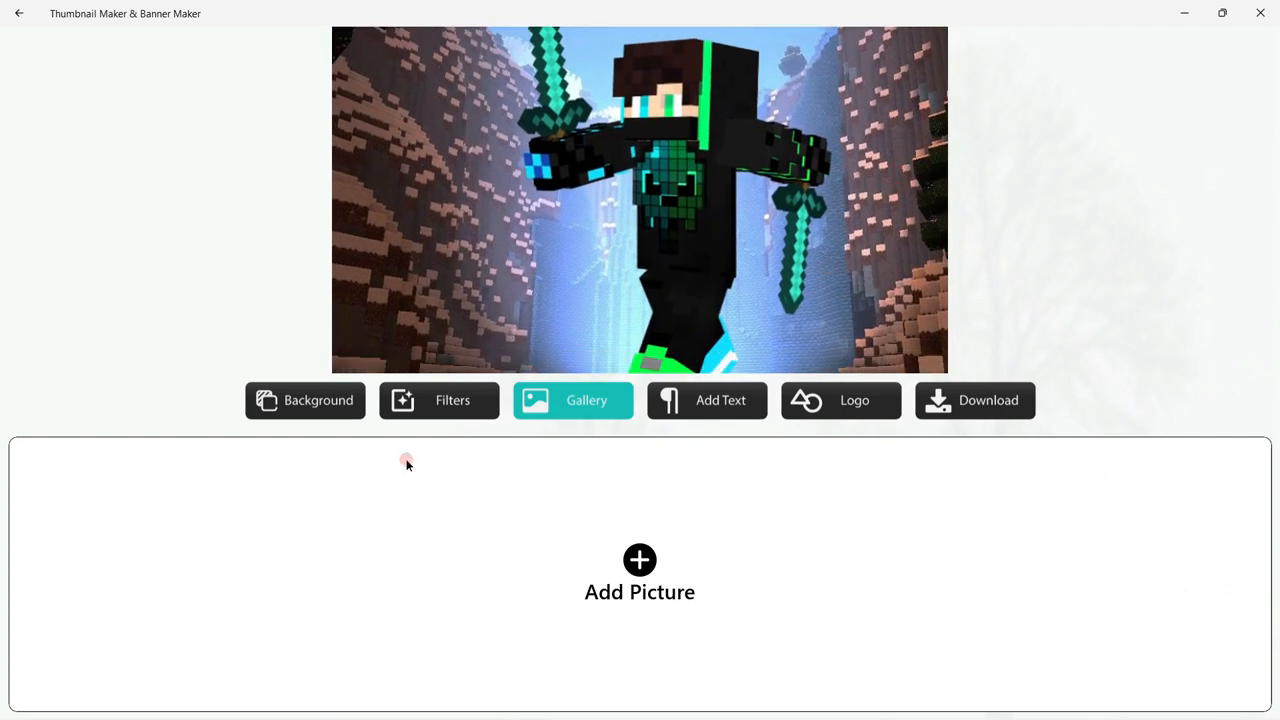
mouse_move(488, 378)
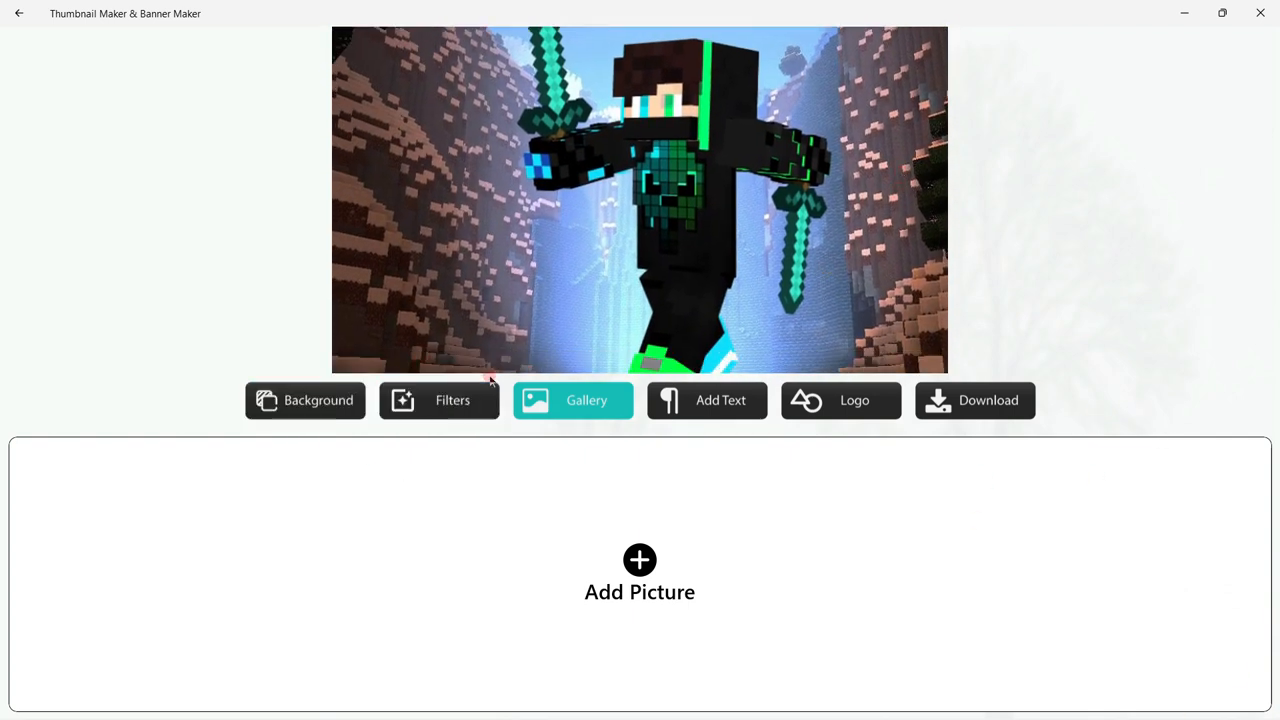
Add a 'MINECRAFT' text layer and drag it over the skin's chest.
click(706, 400)
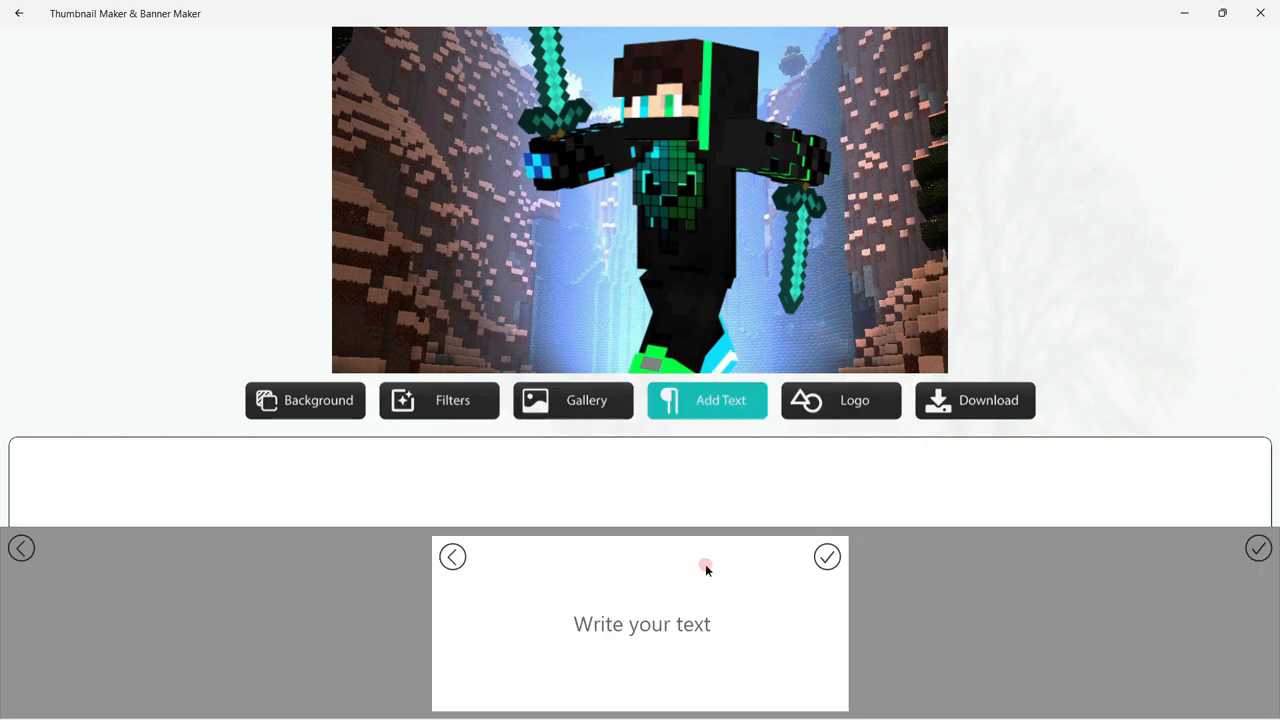
text(34)
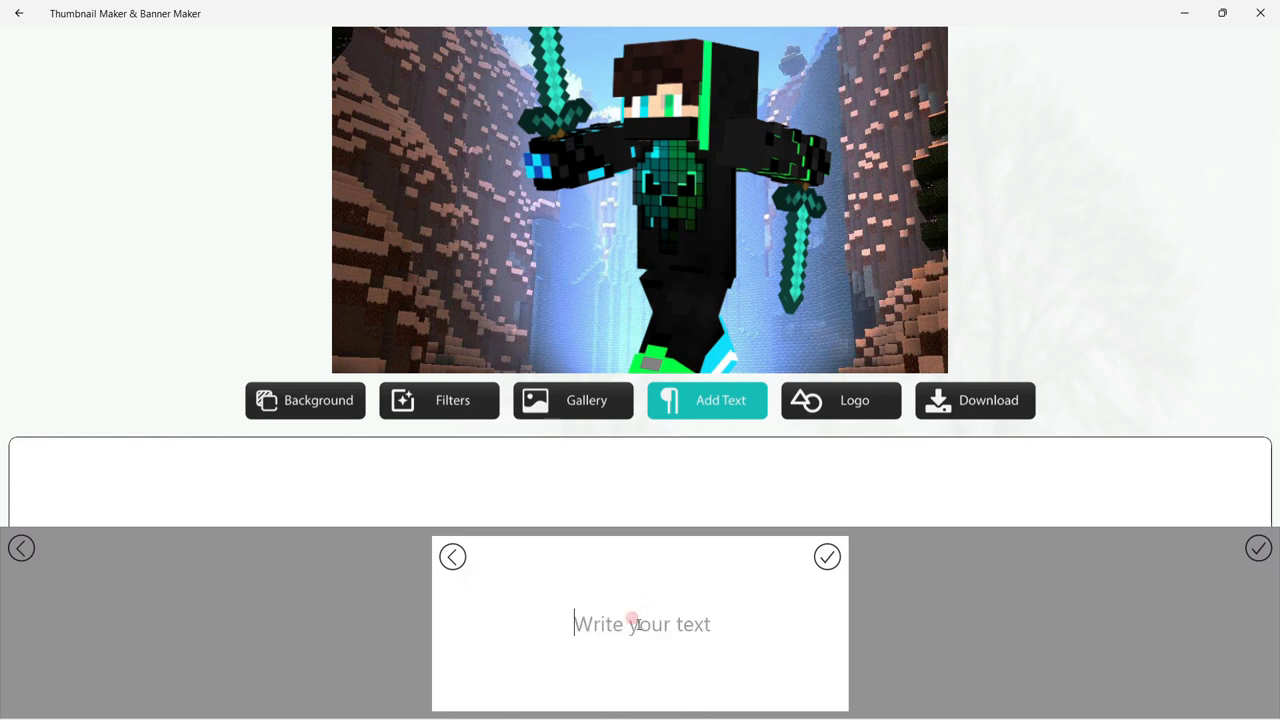
text(MINECD)
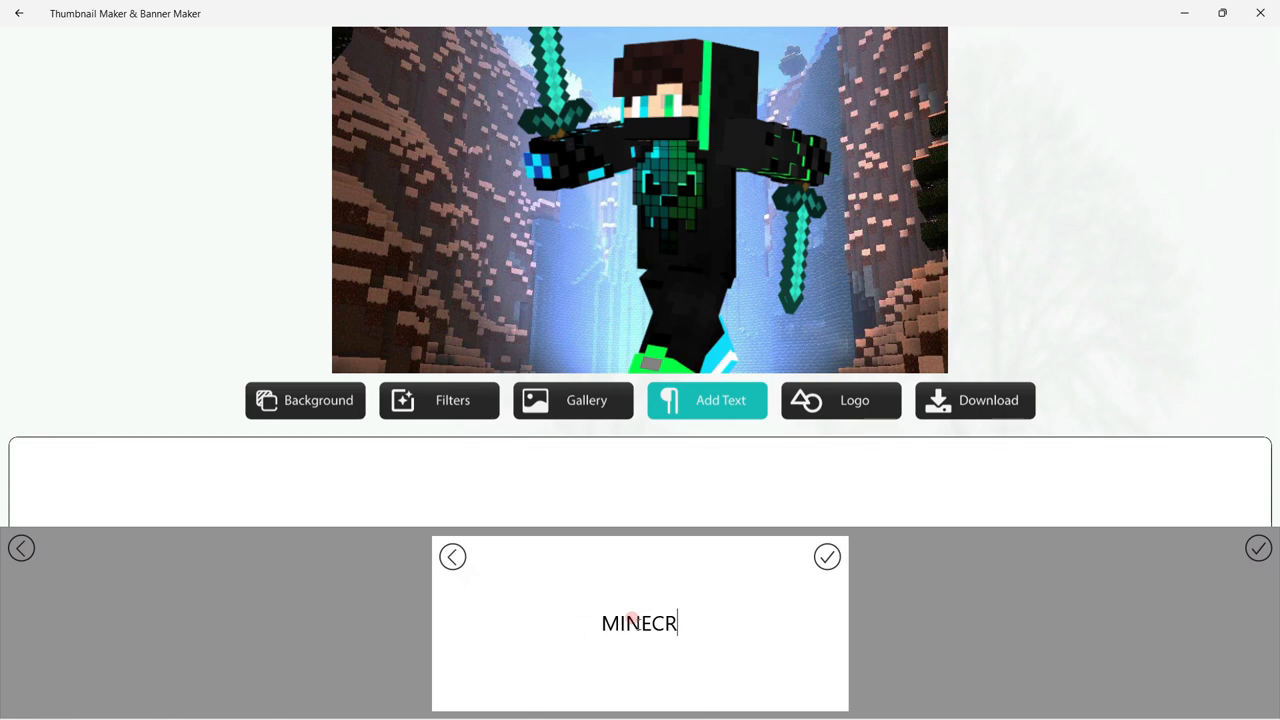
text(AFT)
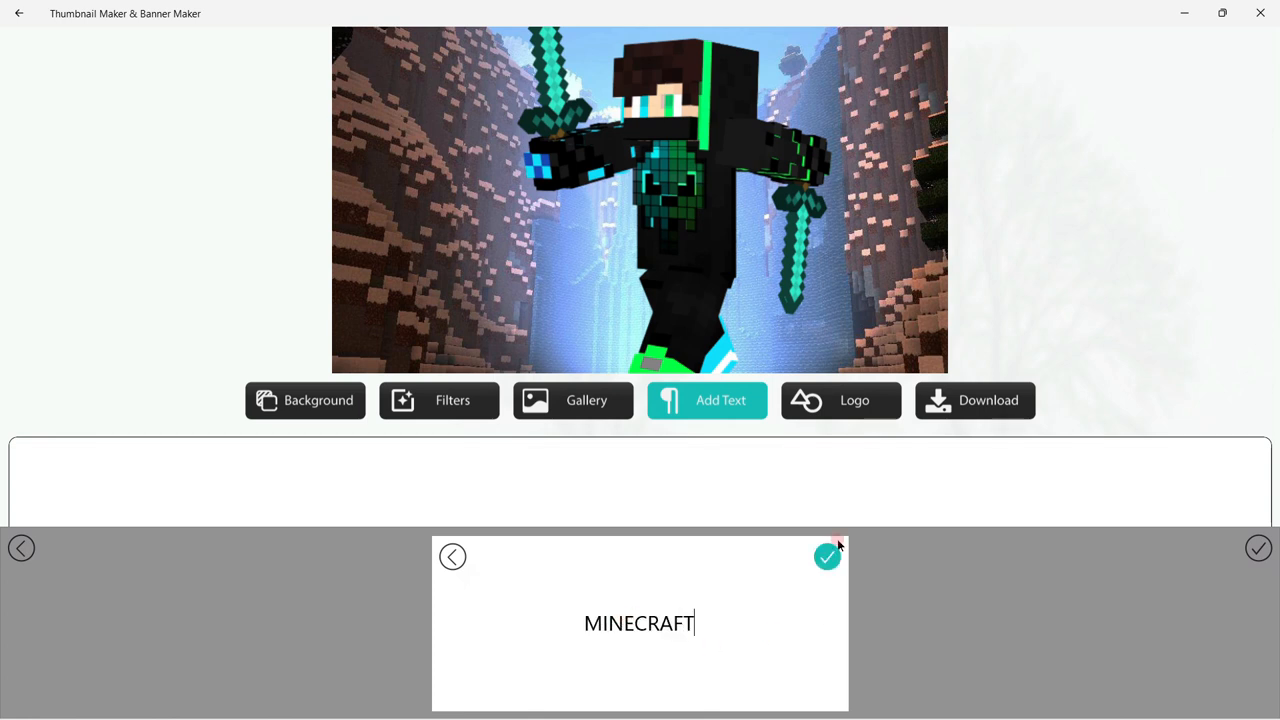
click(827, 556)
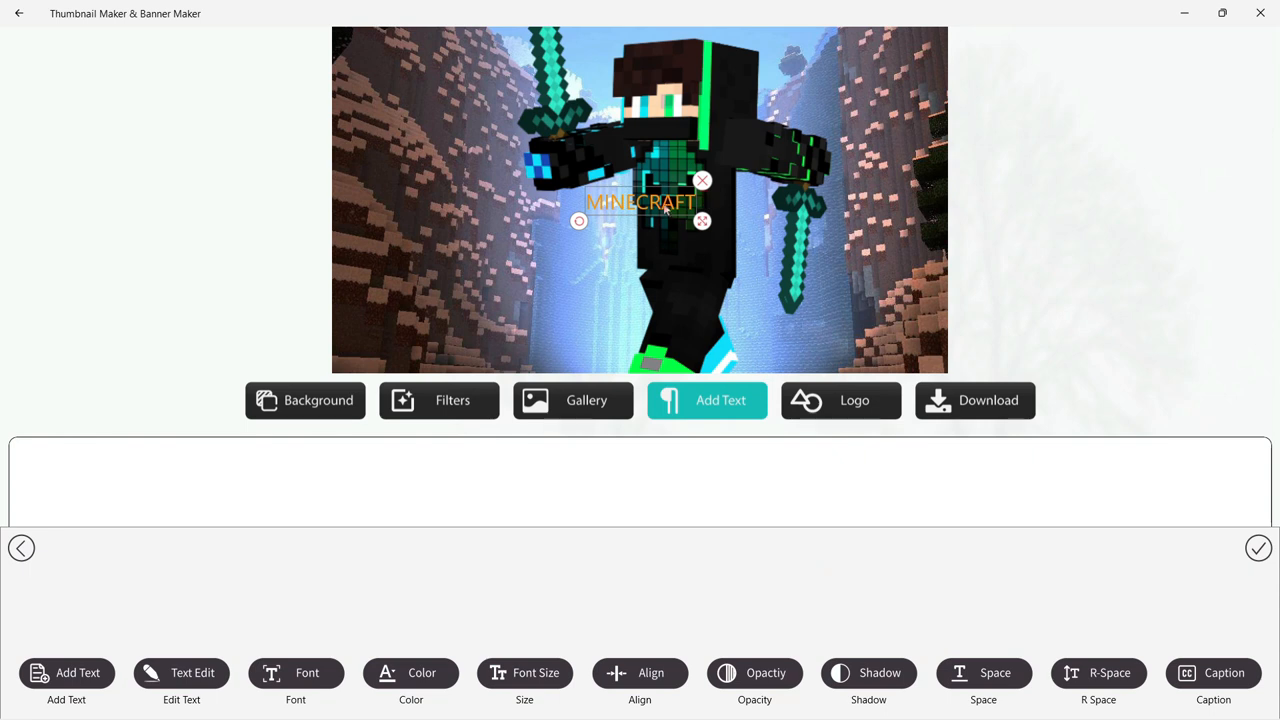
drag(640, 201, 686, 211)
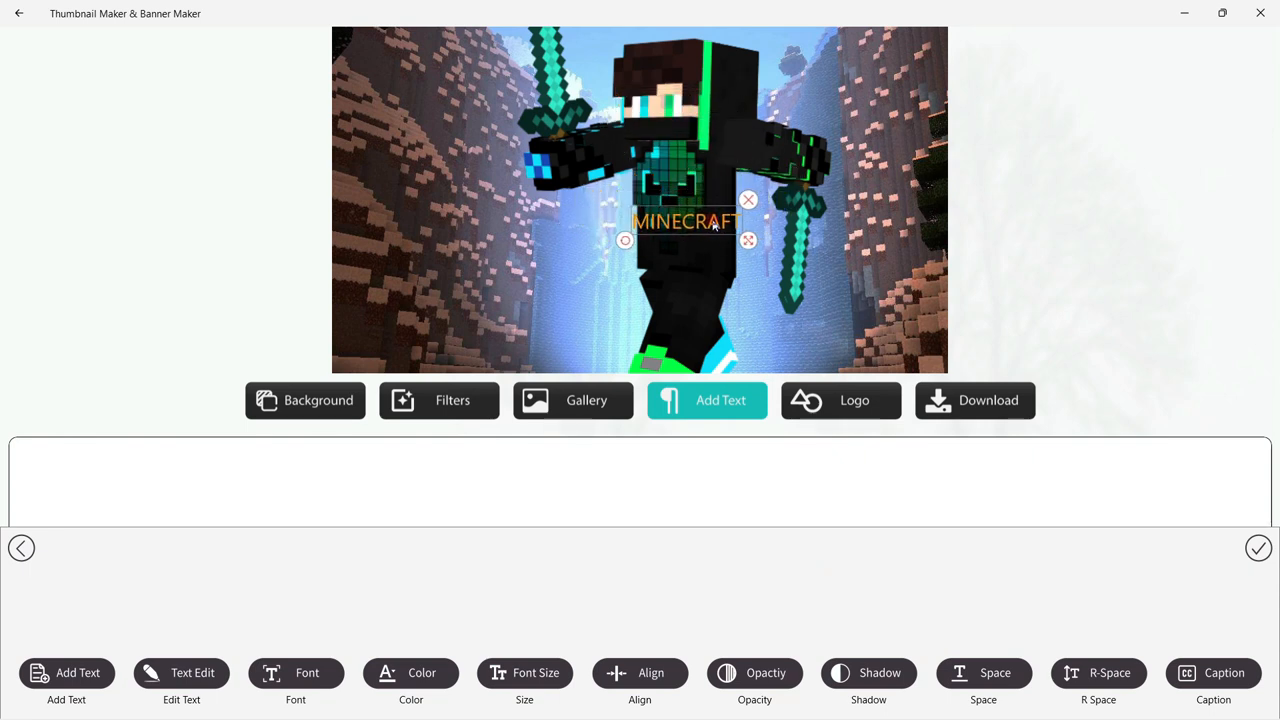
Color the MINECRAFT text white, apply the blocky pixel font, and enlarge it.
click(295, 673)
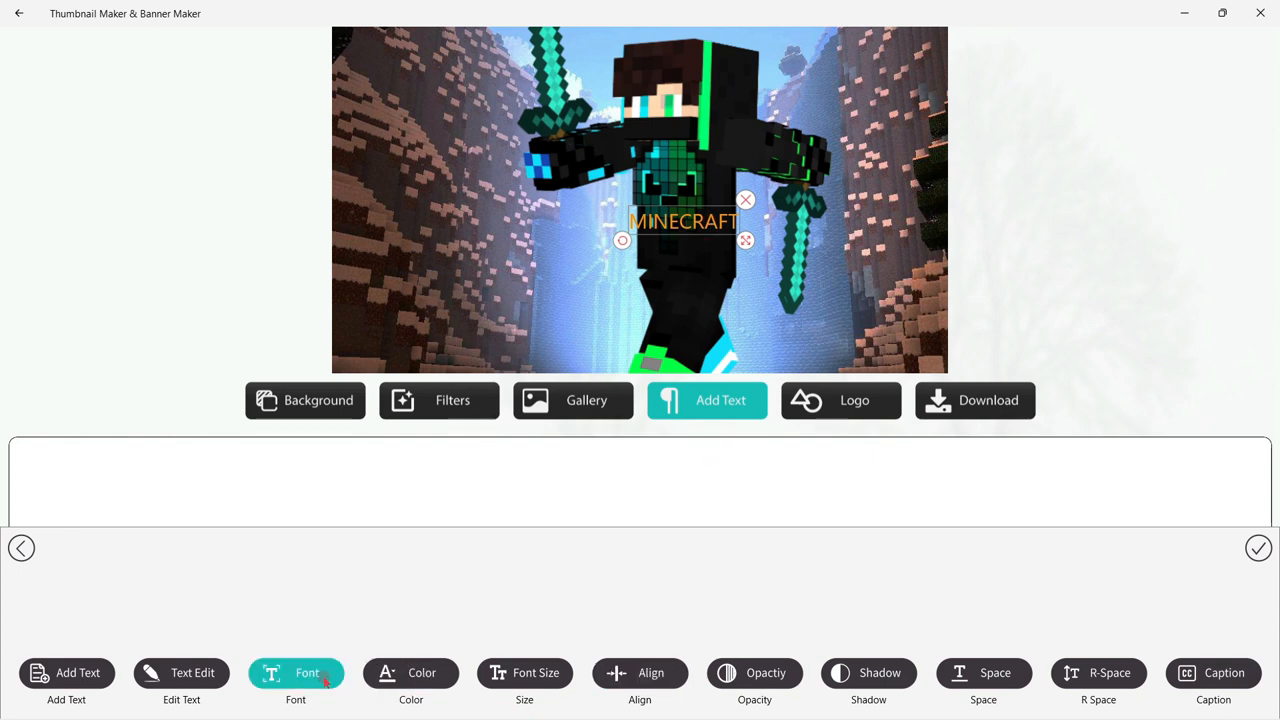
click(410, 673)
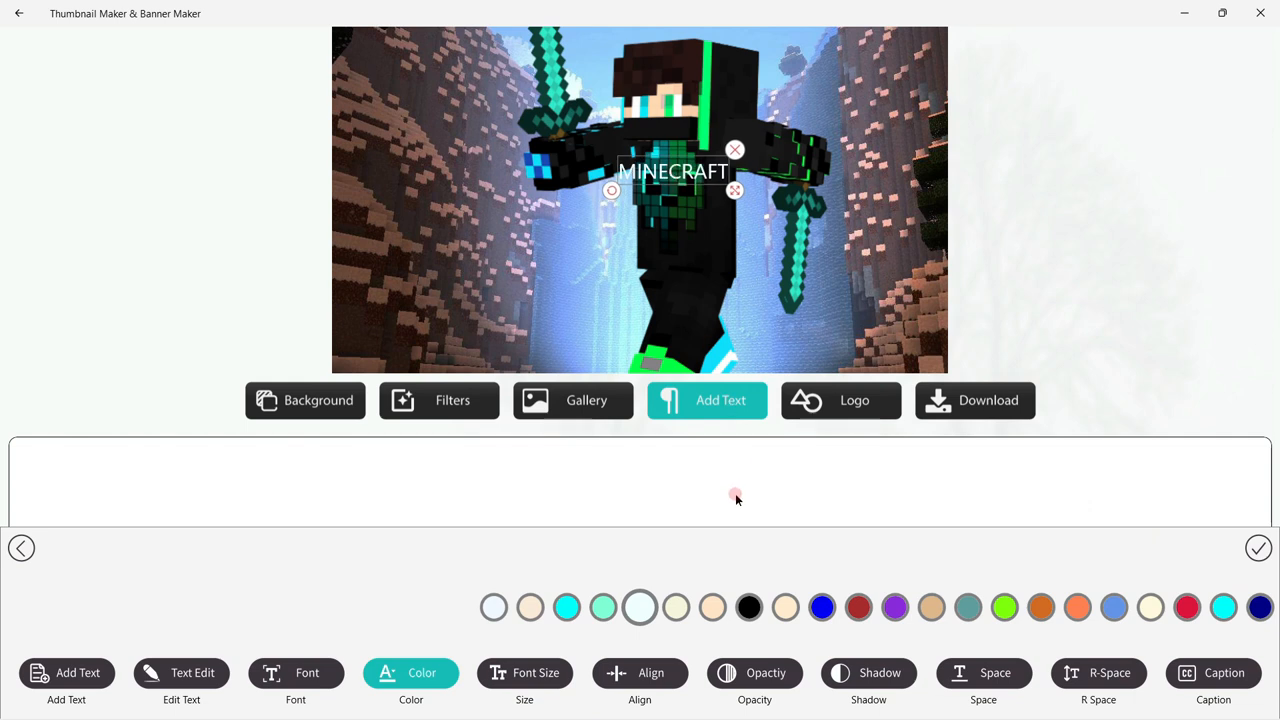
mouse_move(464, 649)
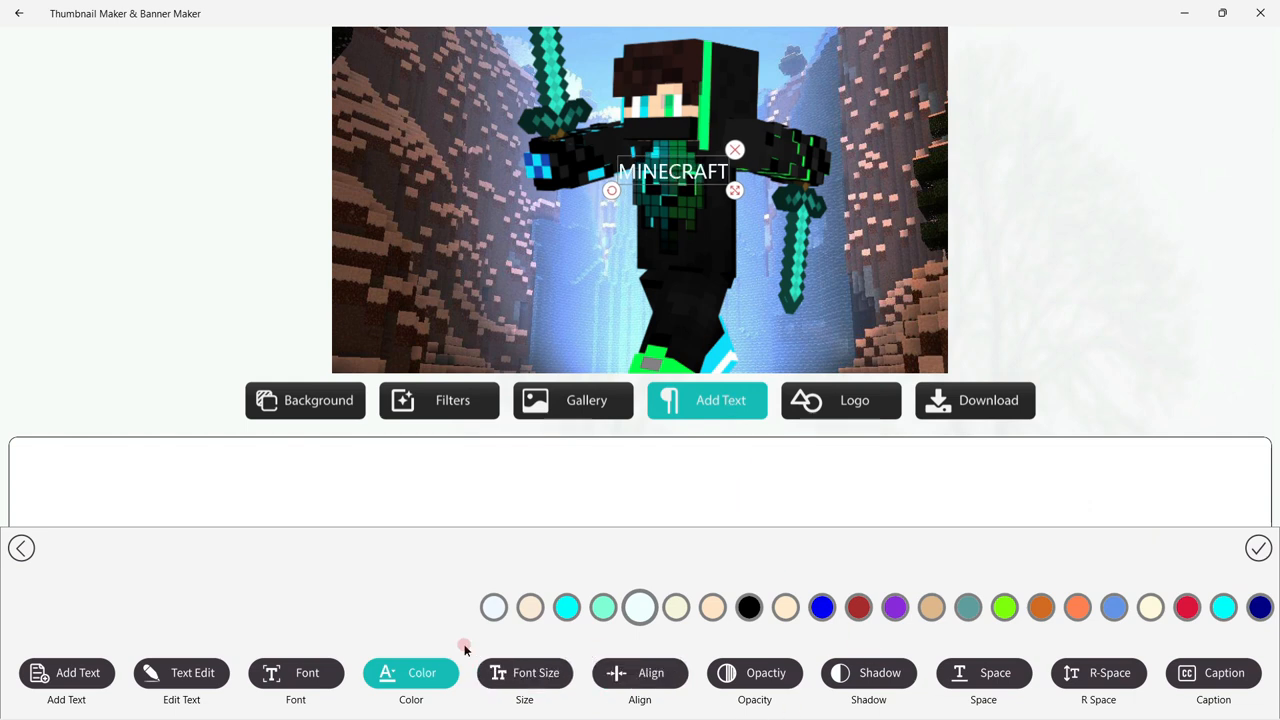
click(295, 673)
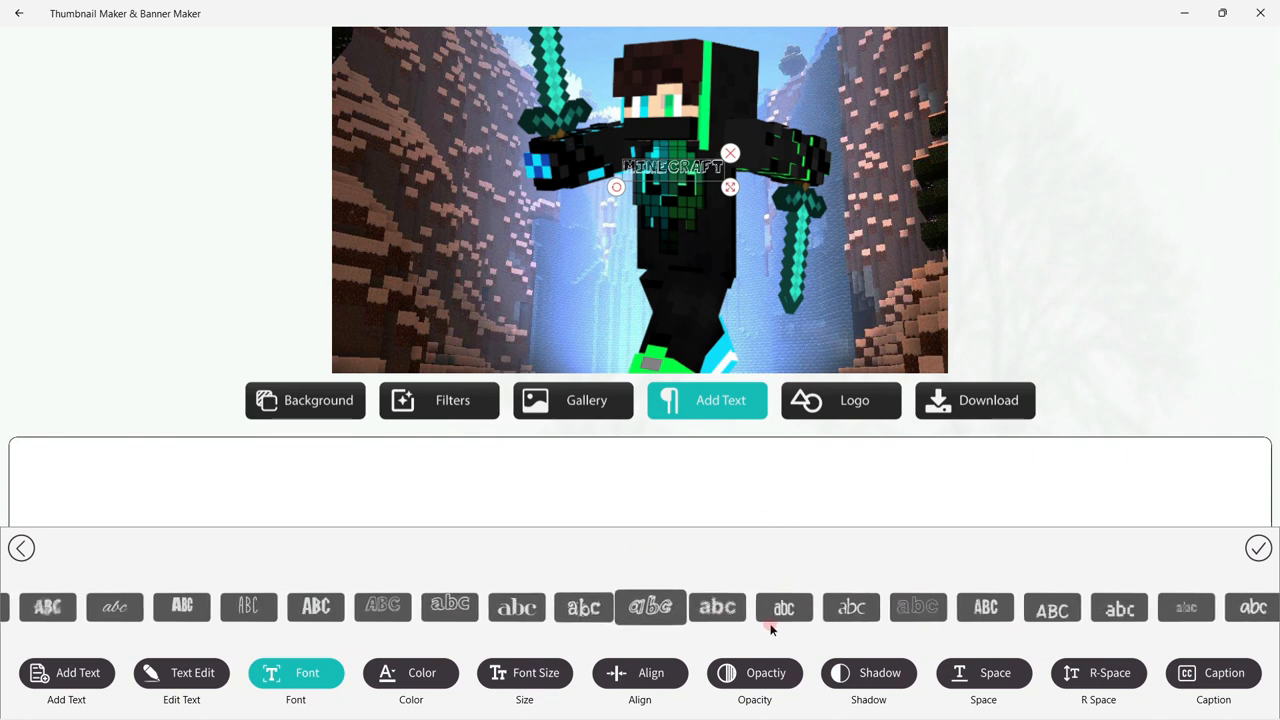
click(784, 607)
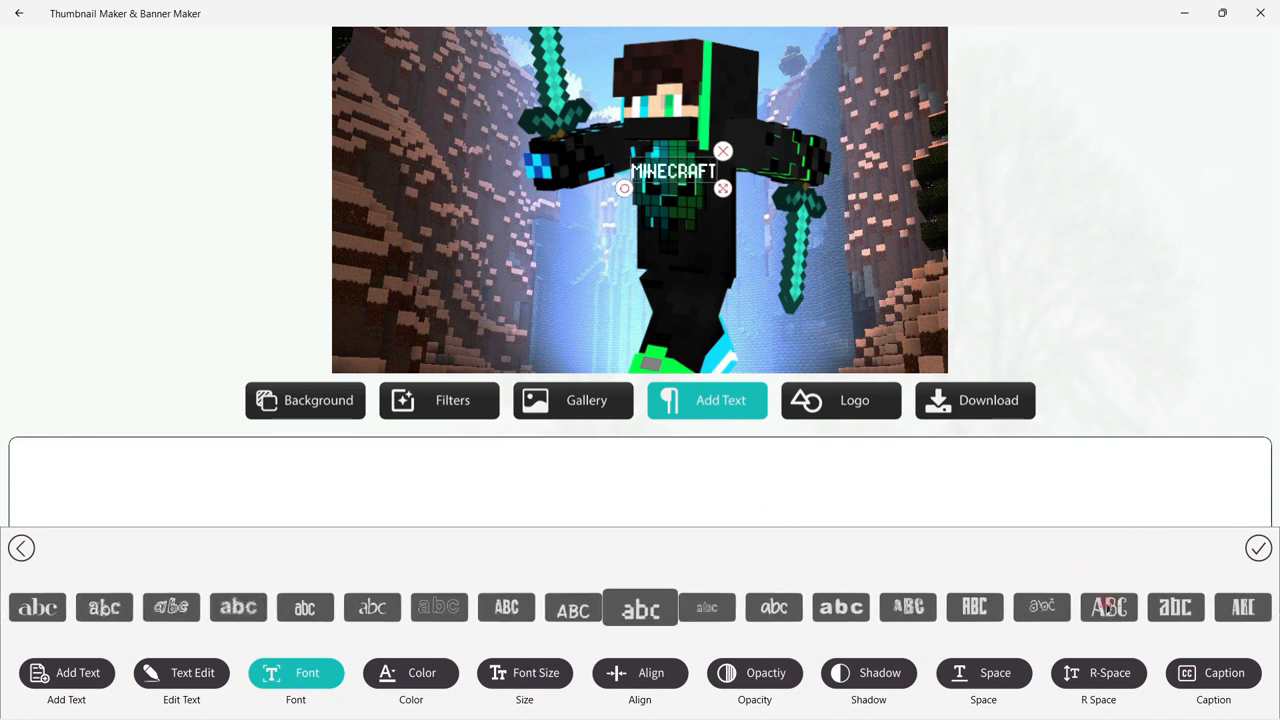
click(21, 548)
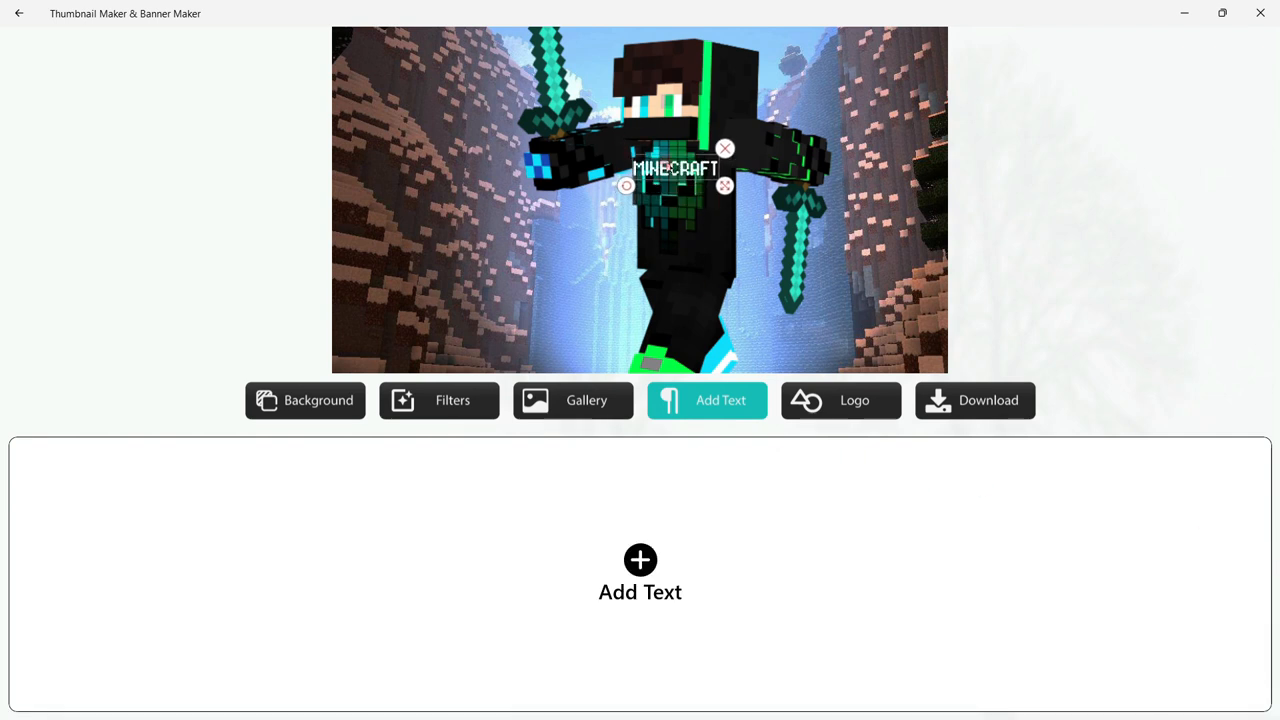
drag(675, 168, 673, 158)
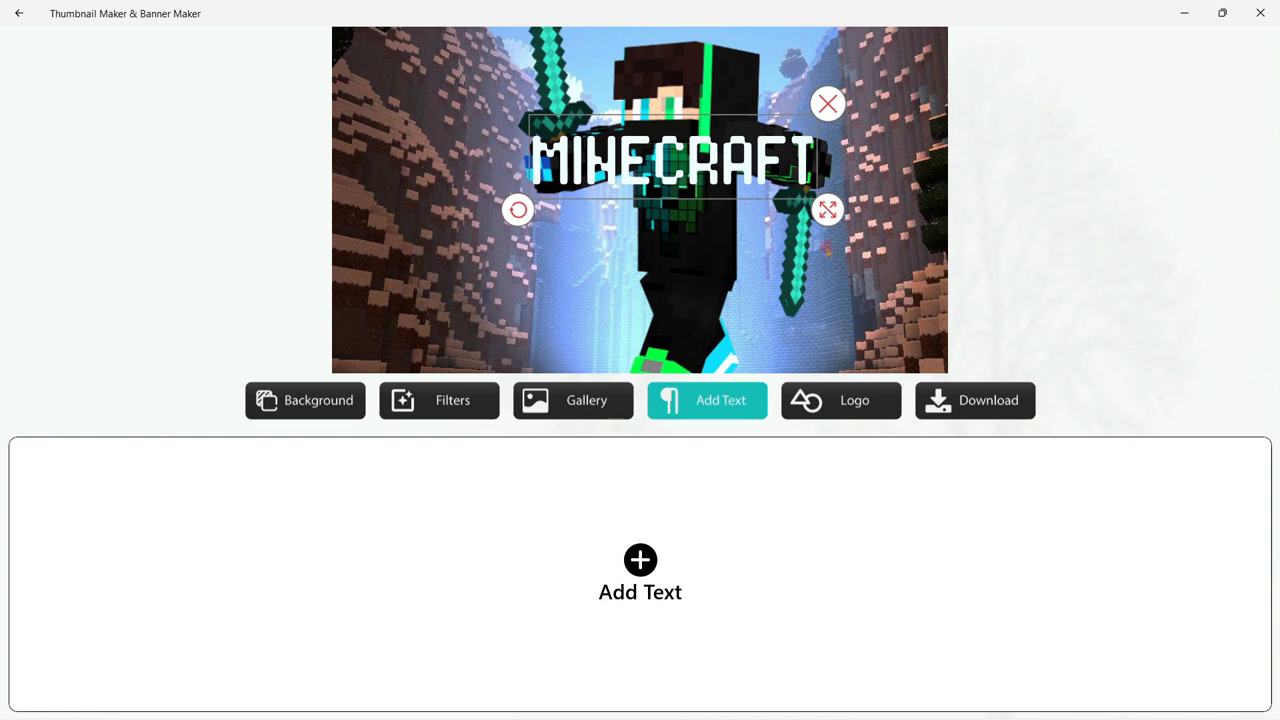
mouse_move(652, 238)
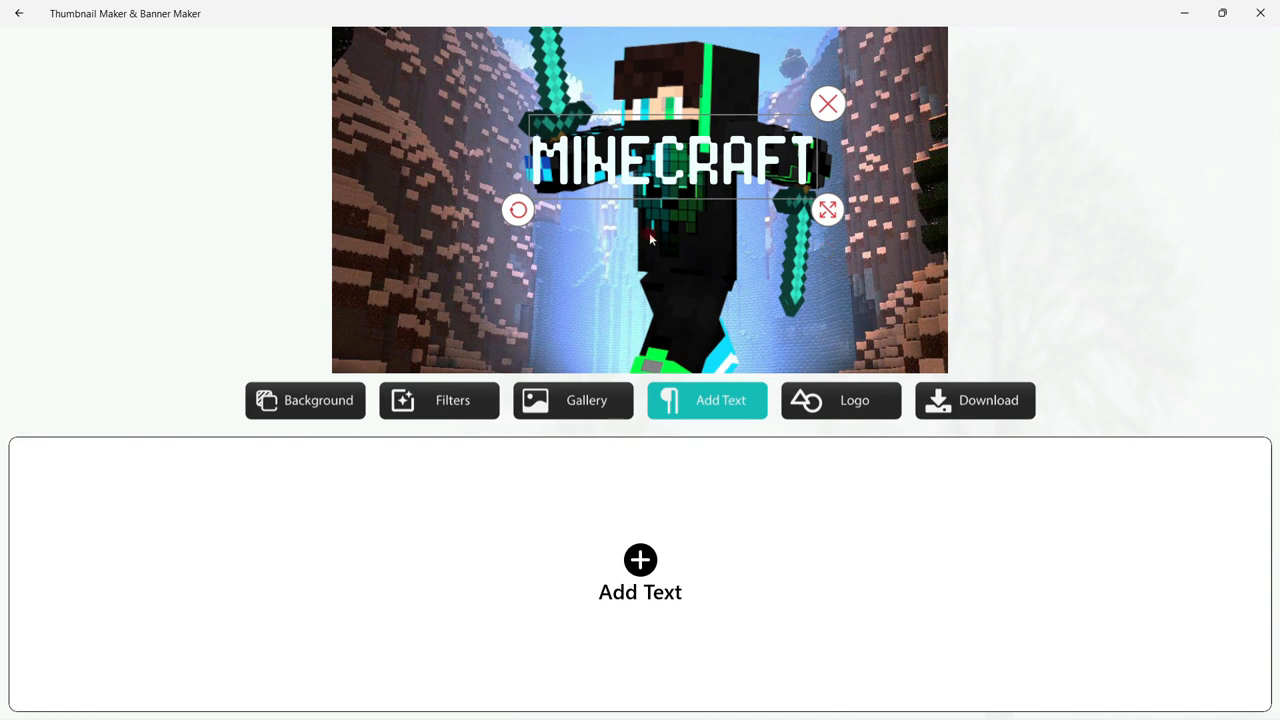